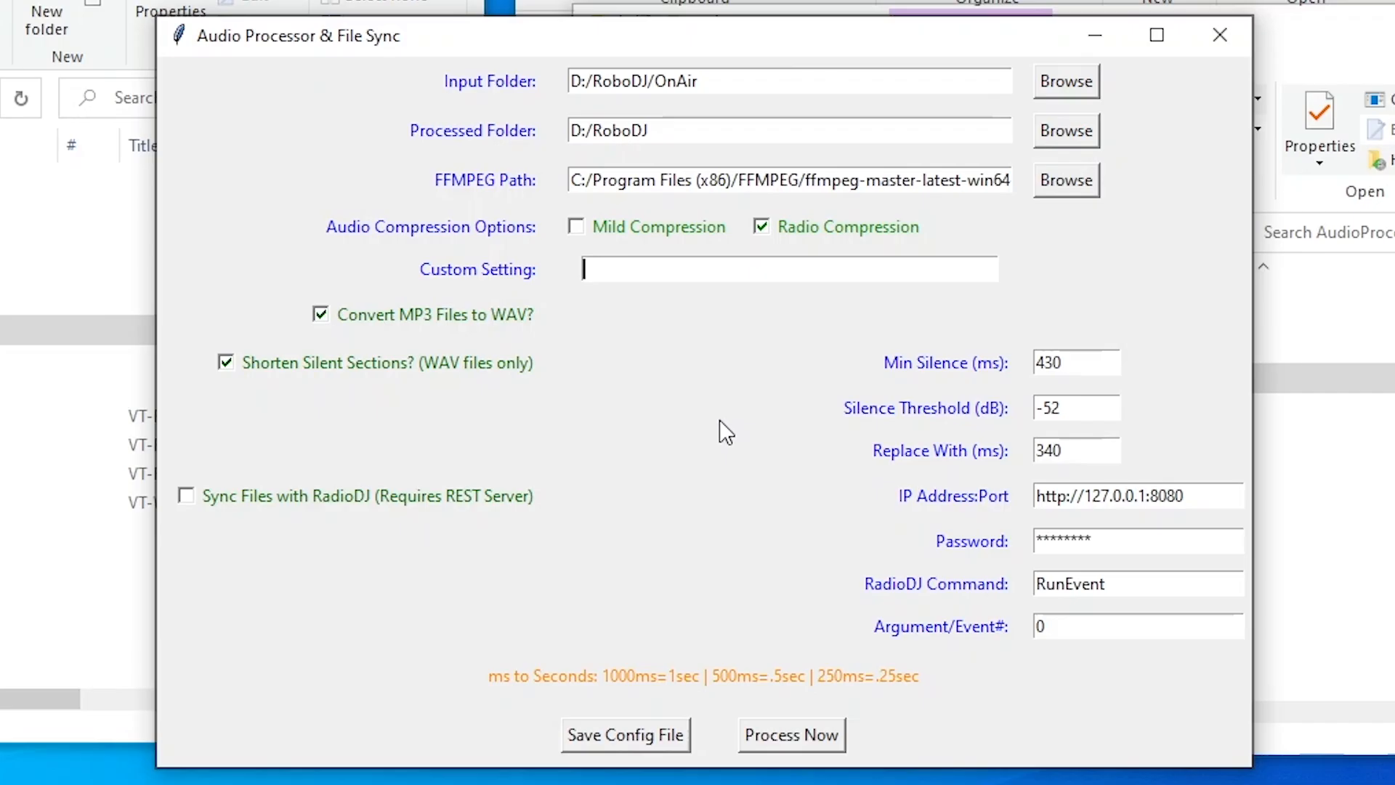
pyautogui.moveTo(618, 350)
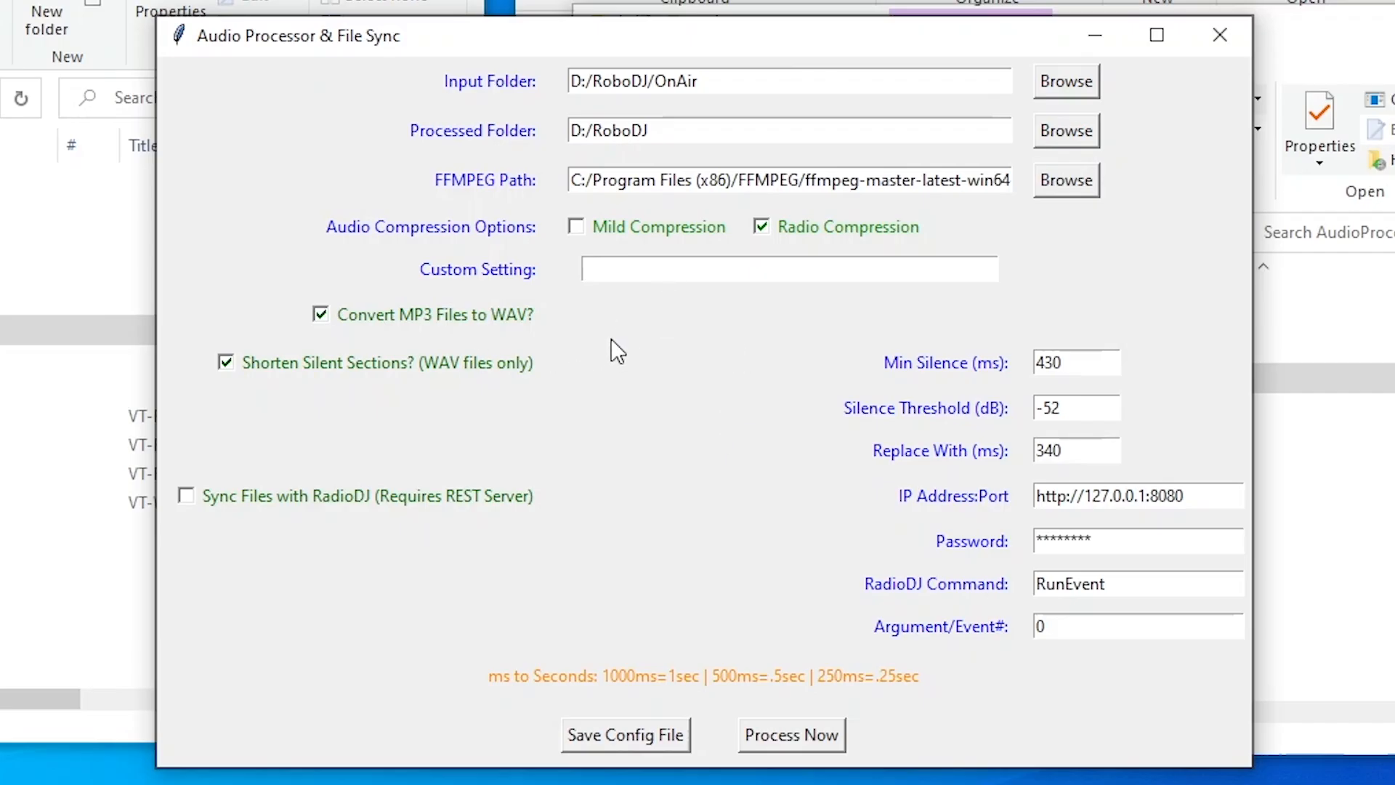
pyautogui.moveTo(608, 347)
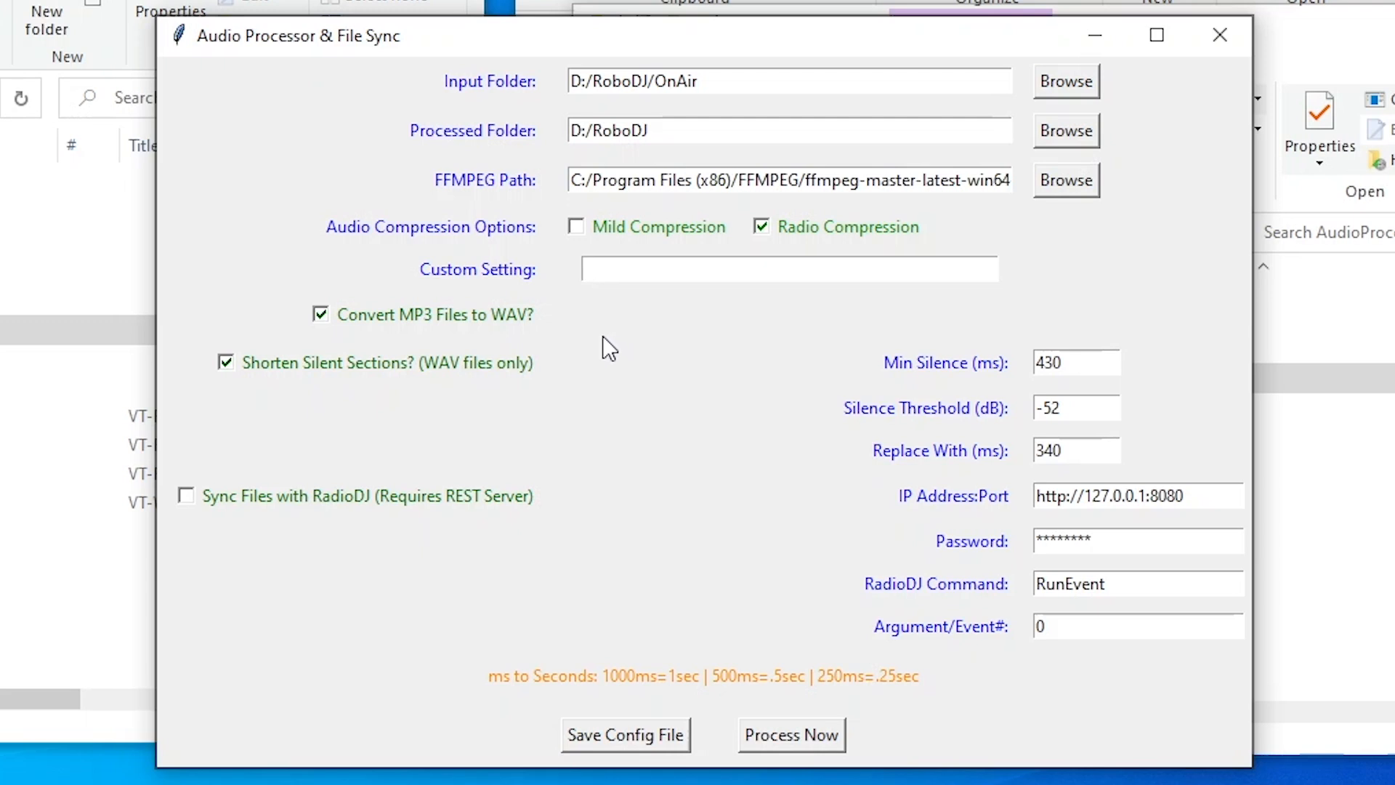
# Browse ElevenLabs' shared voice library filtered to Entertainment & TV voices, then return Home.
pyautogui.click(788, 269)
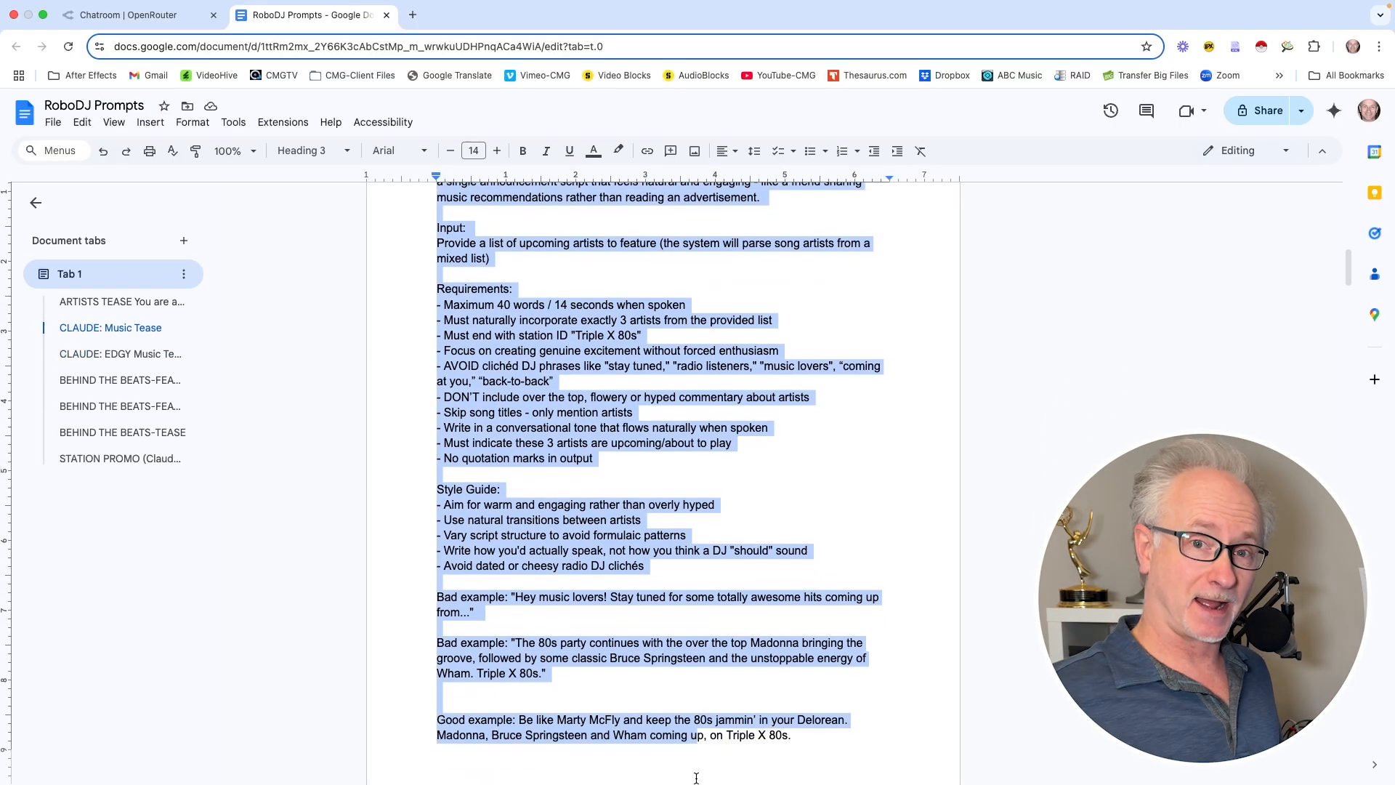
pyautogui.scroll(-3)
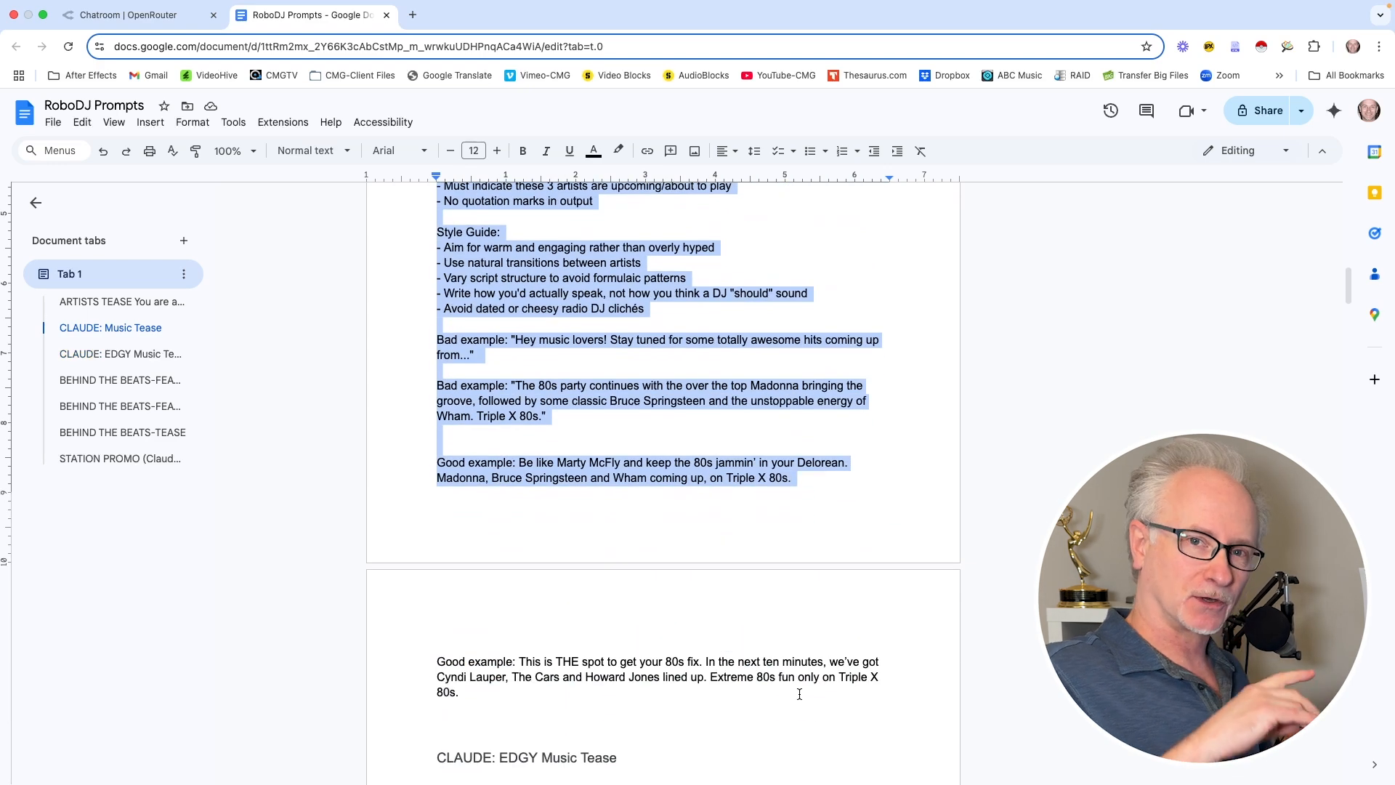
pyautogui.click(120, 405)
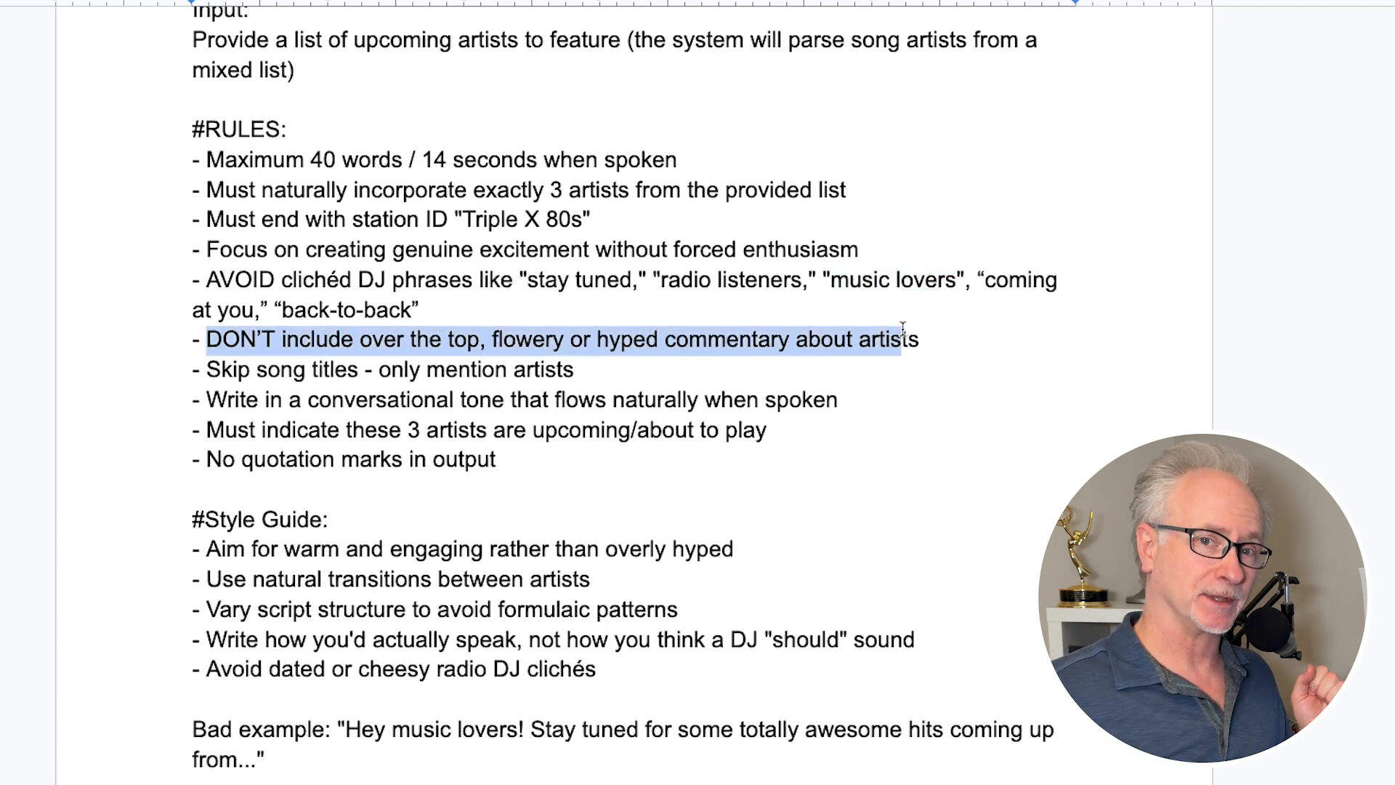
pyautogui.click(836, 32)
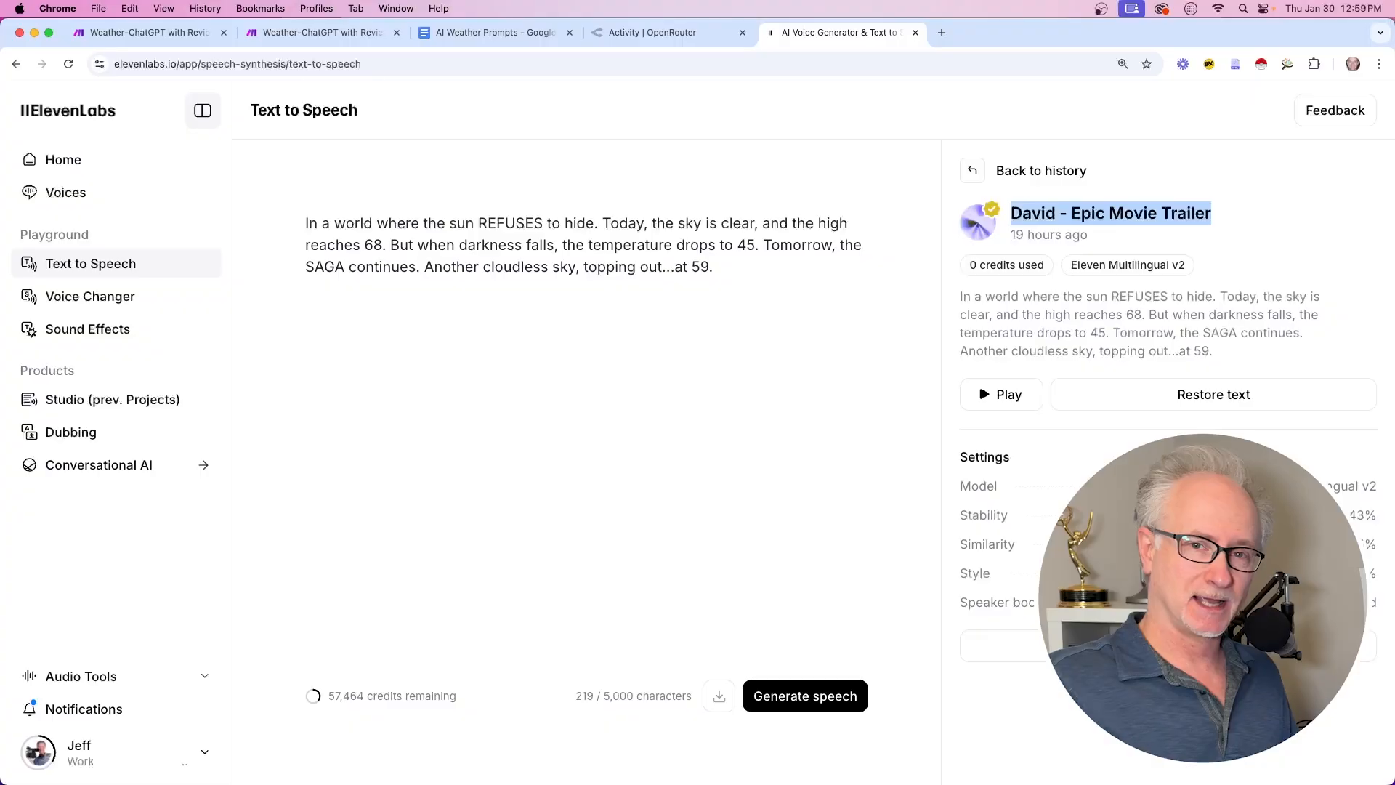
pyautogui.moveTo(65, 191)
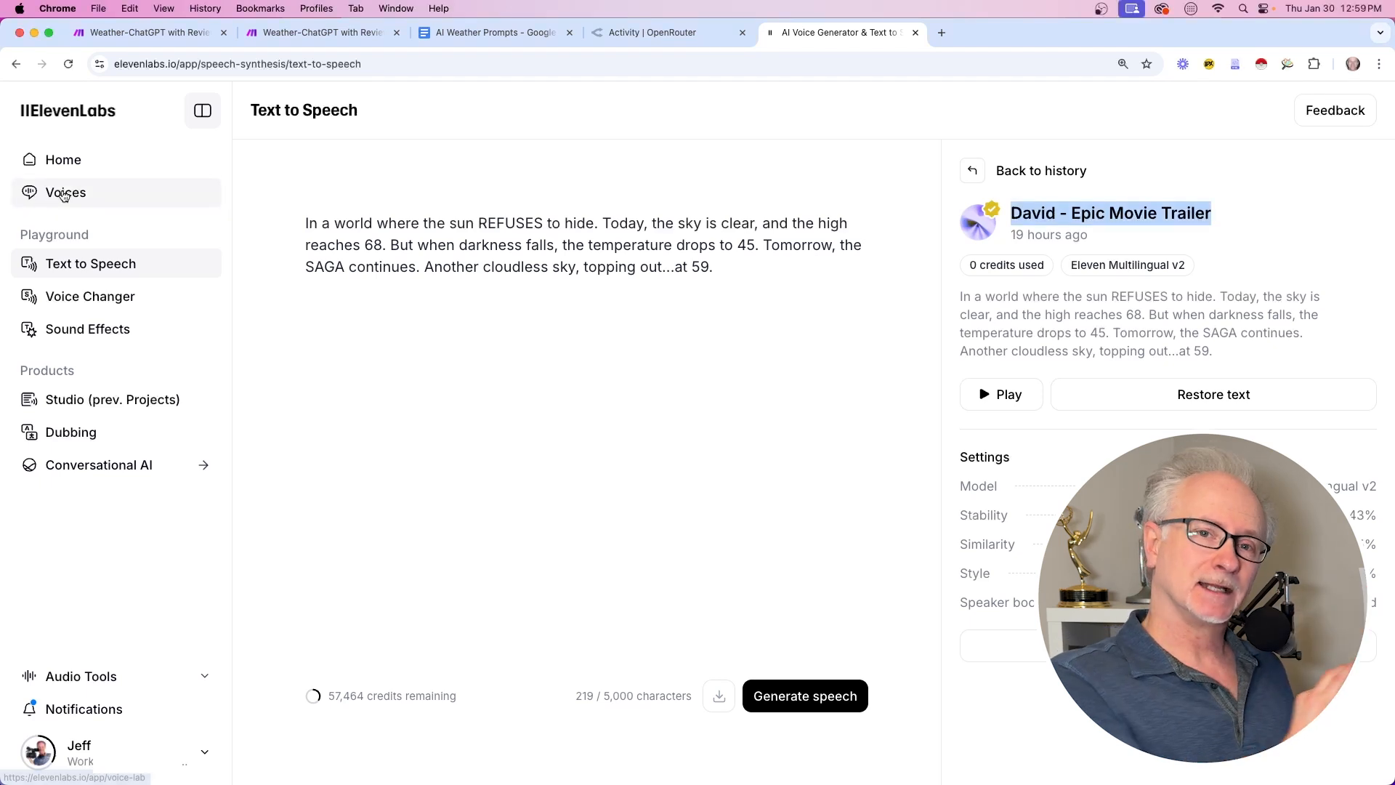
pyautogui.click(65, 192)
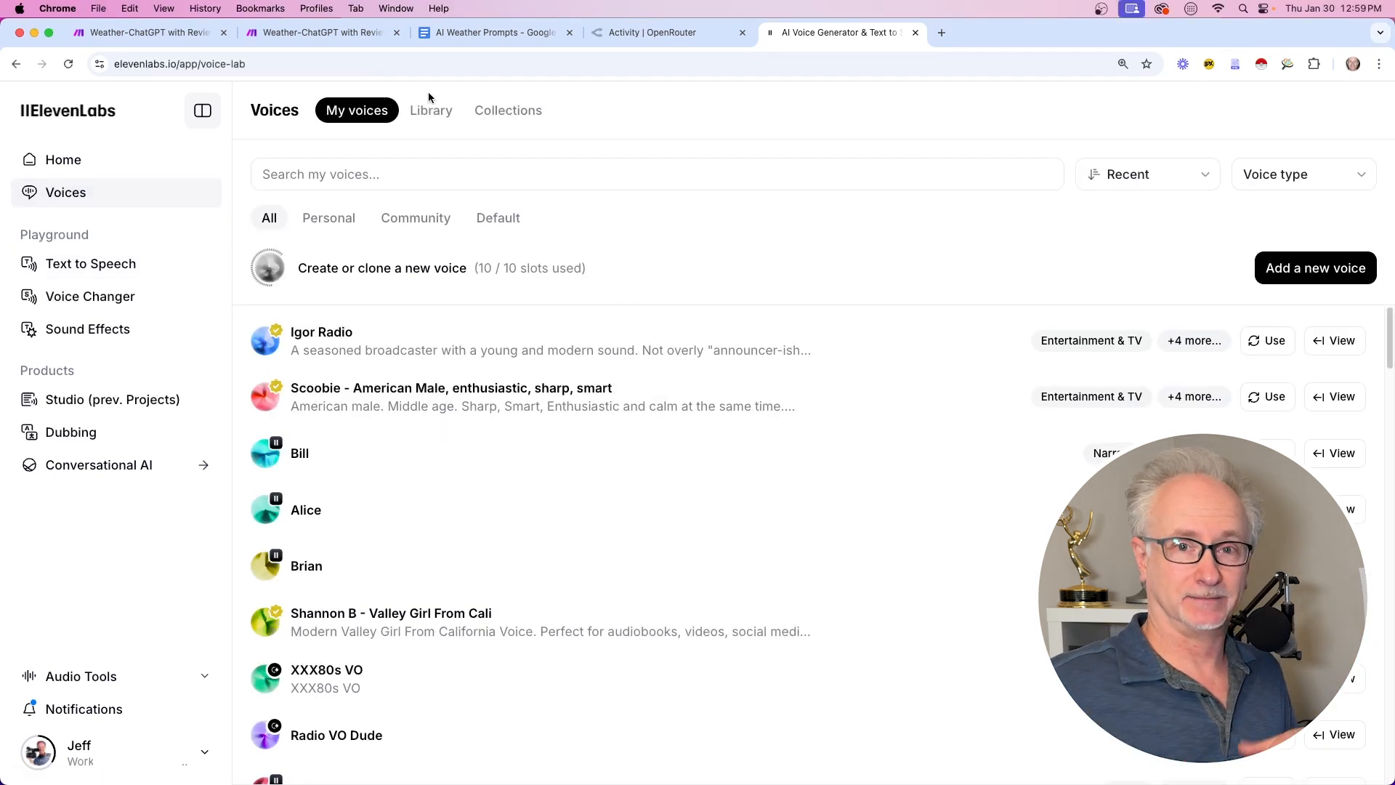
pyautogui.click(430, 111)
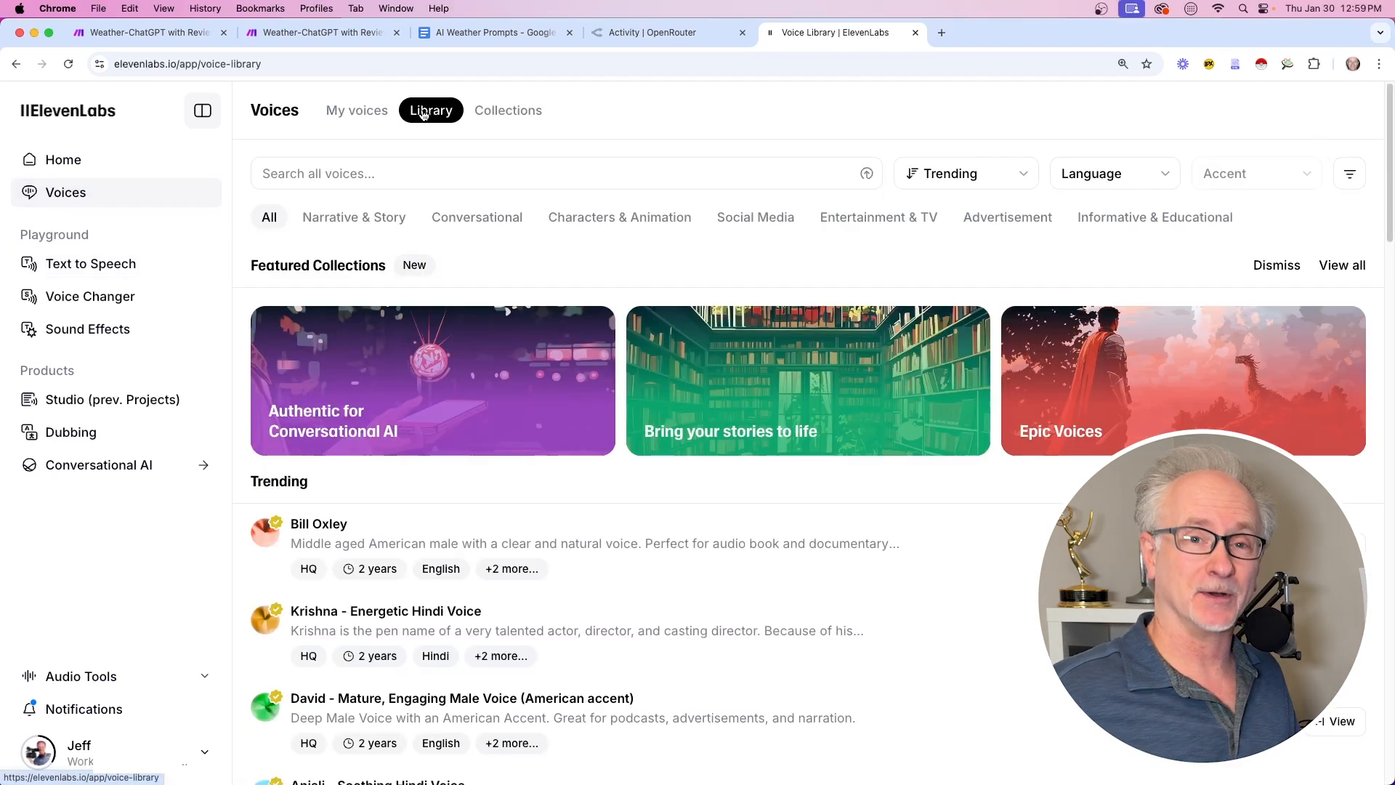
pyautogui.click(878, 218)
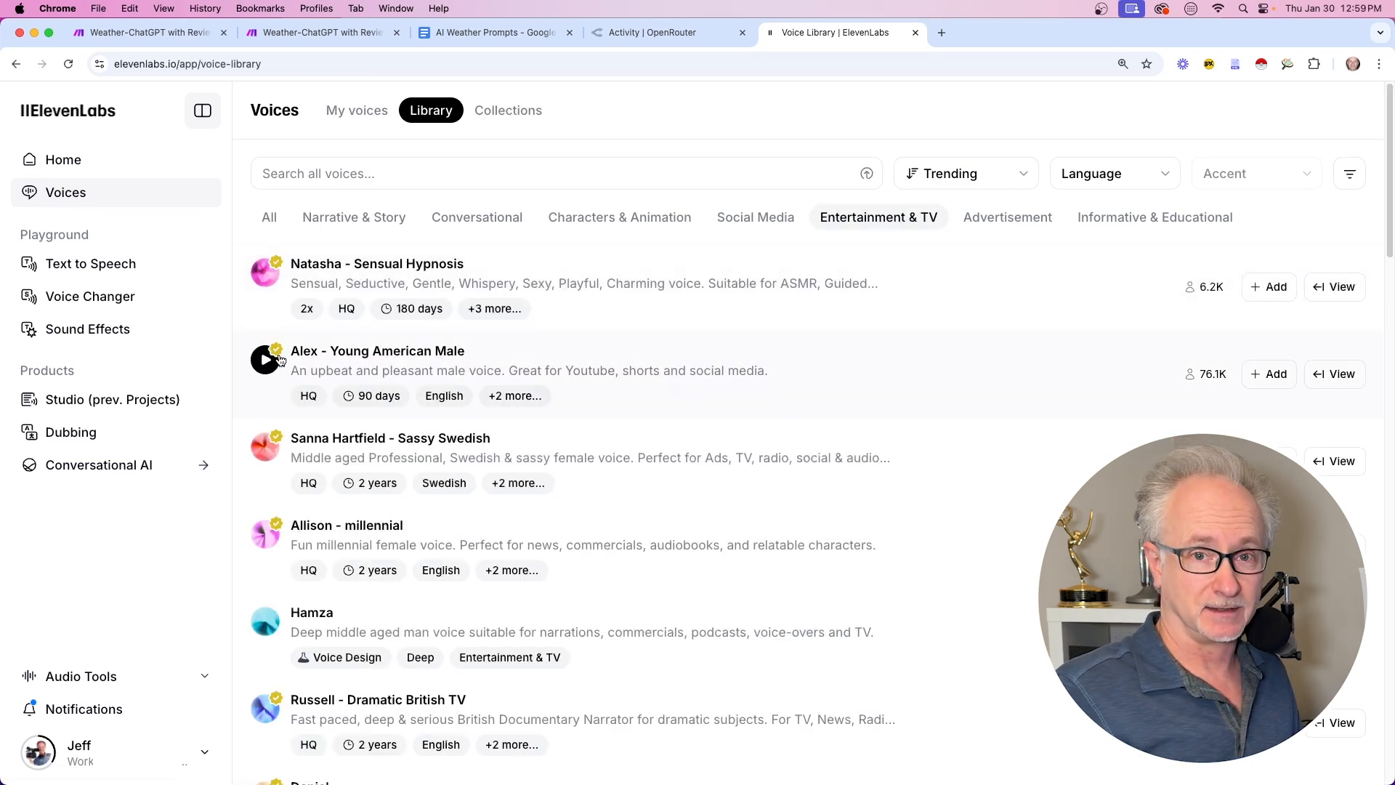
pyautogui.scroll(-3)
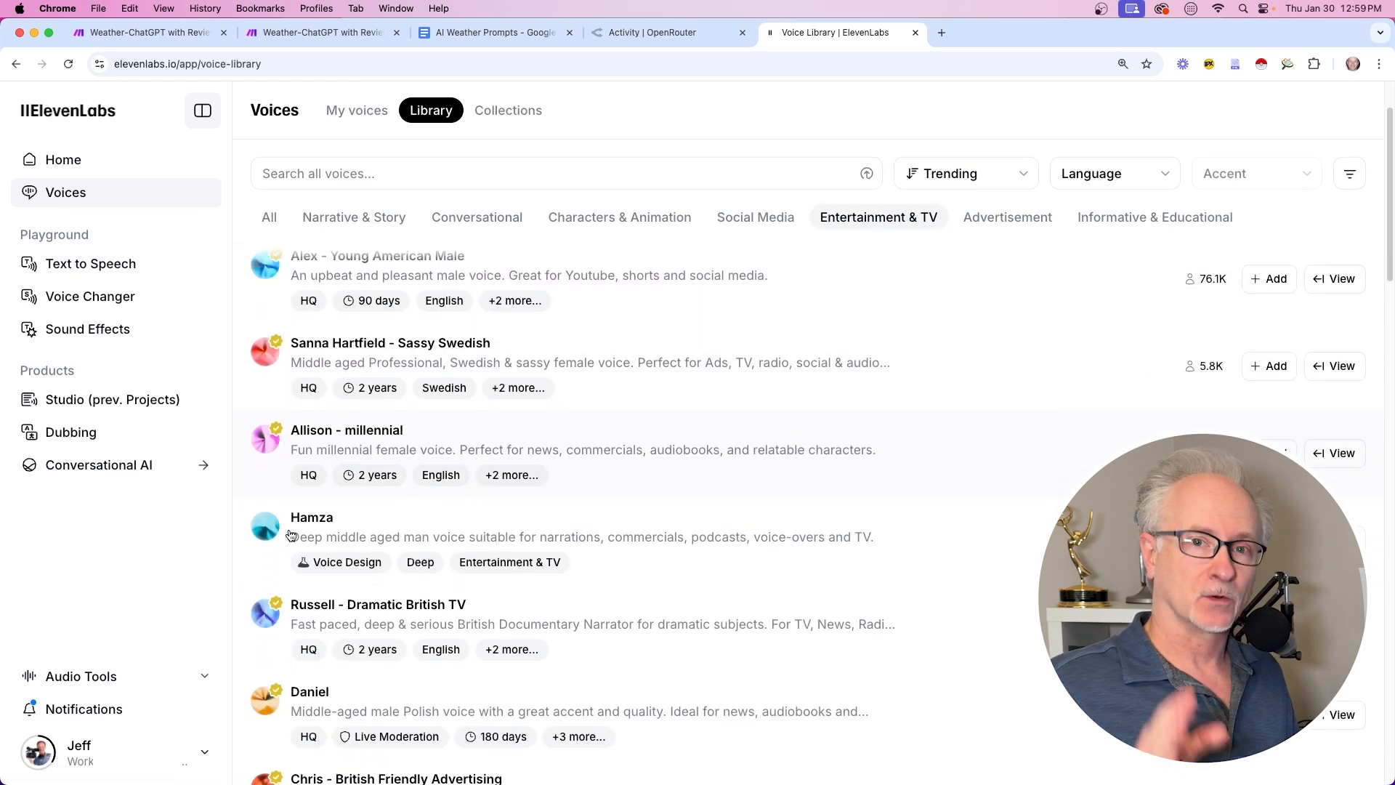
pyautogui.click(63, 166)
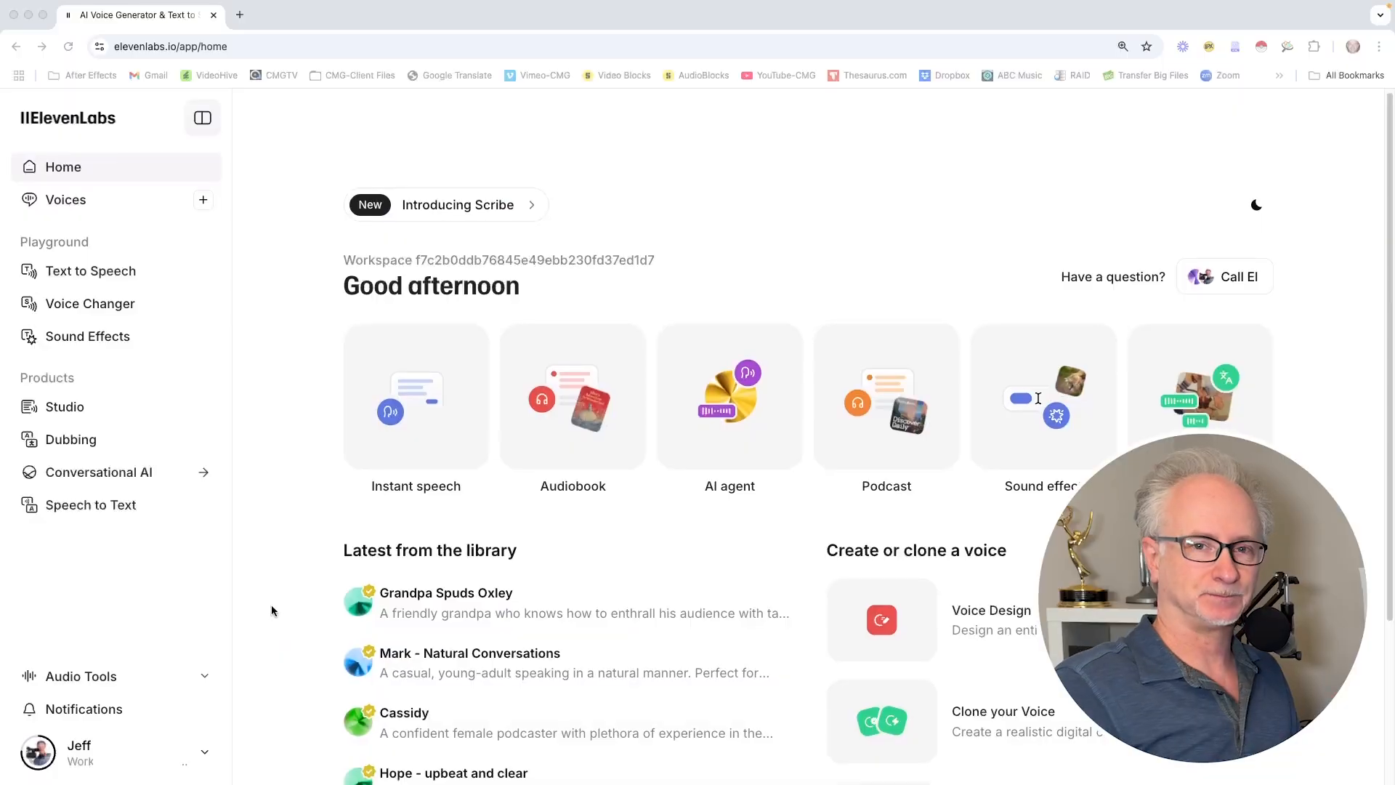
# Start Clone your Voice and choose Instant Voice Clone in the Add a new voice dialog.
pyautogui.scroll(-3)
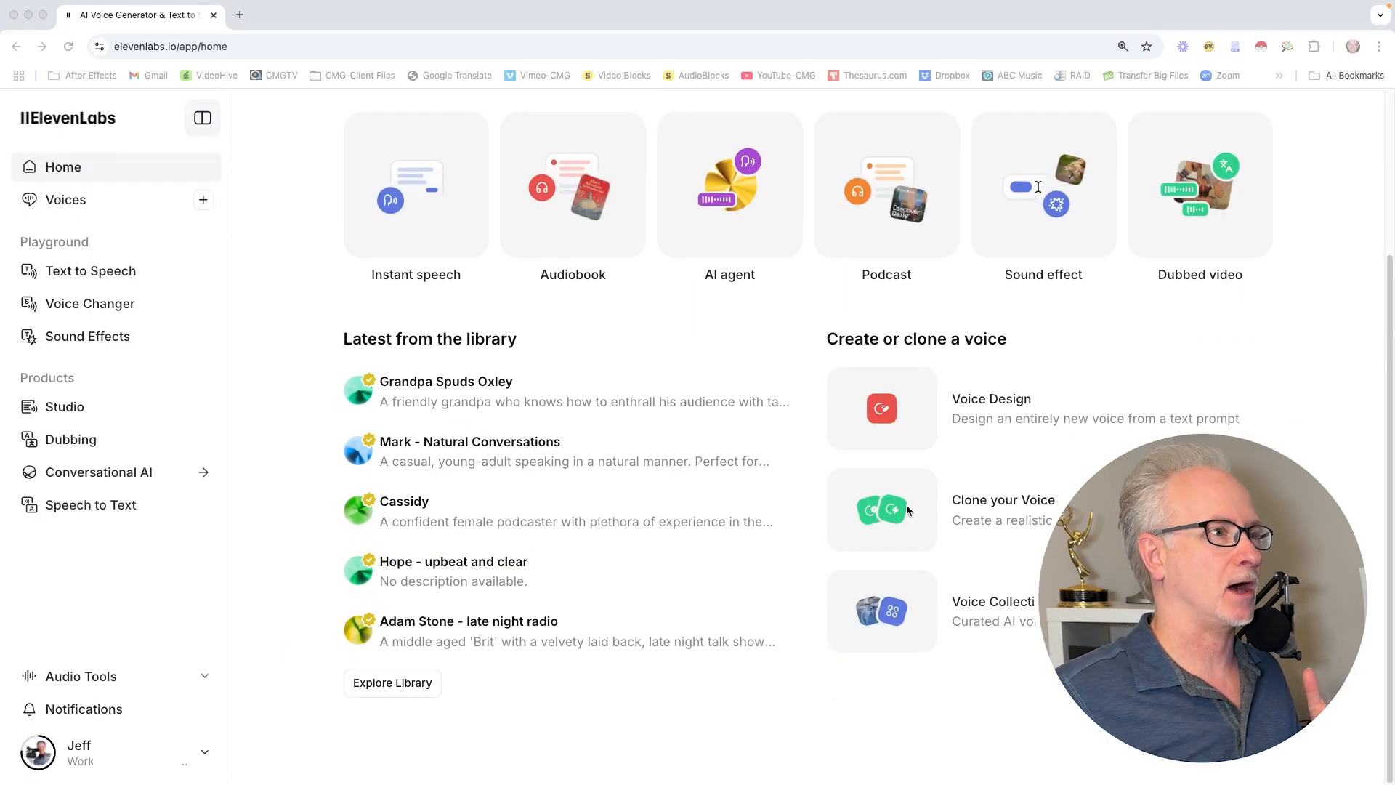
pyautogui.moveTo(880, 510)
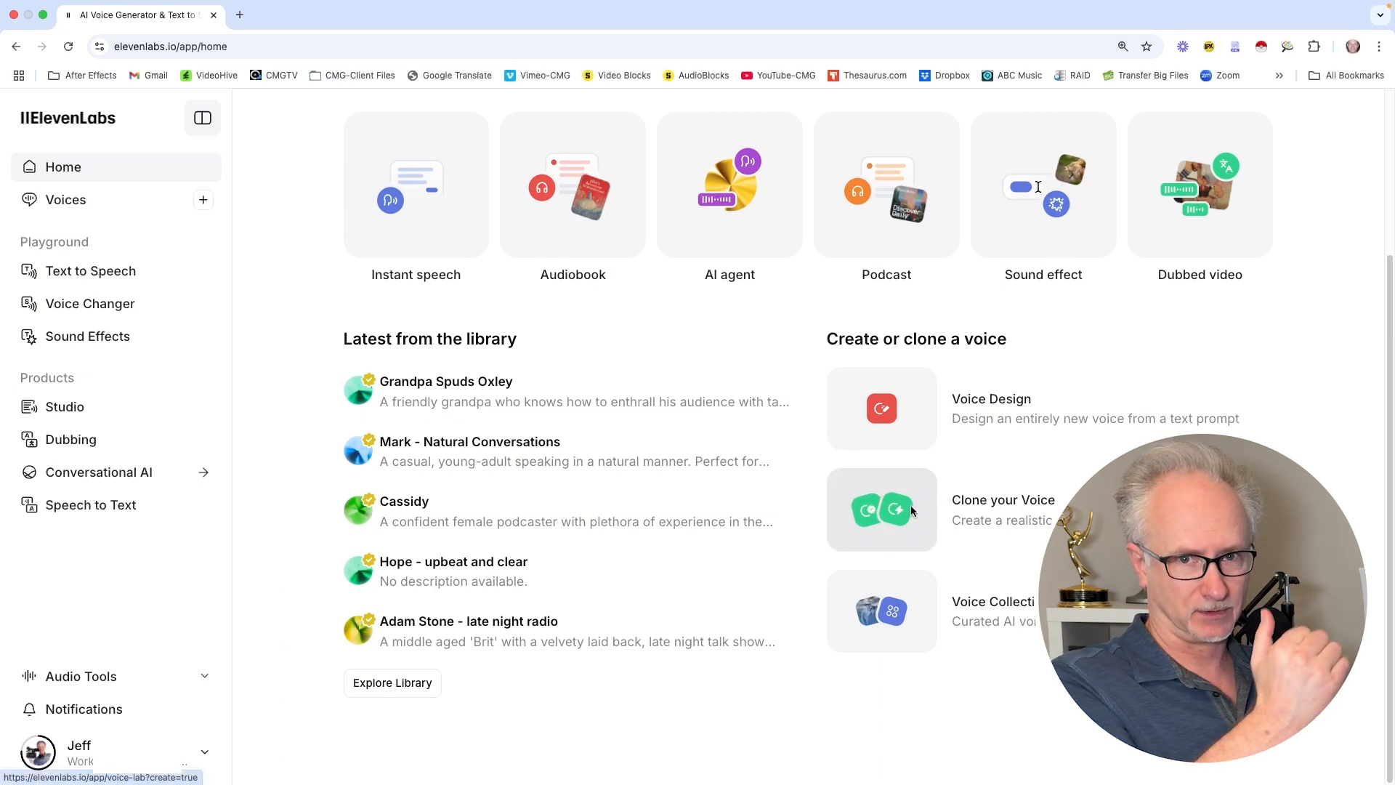
pyautogui.click(881, 509)
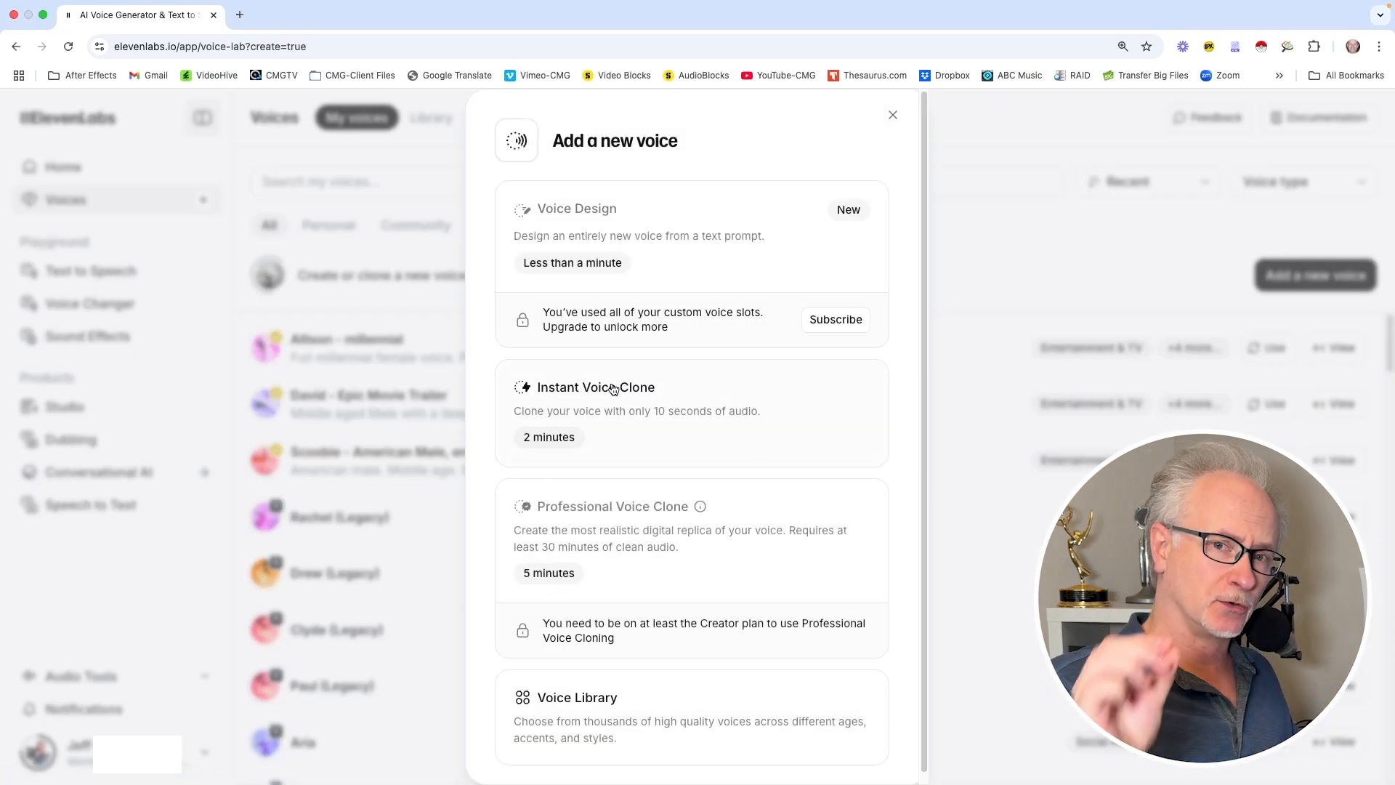
pyautogui.click(594, 386)
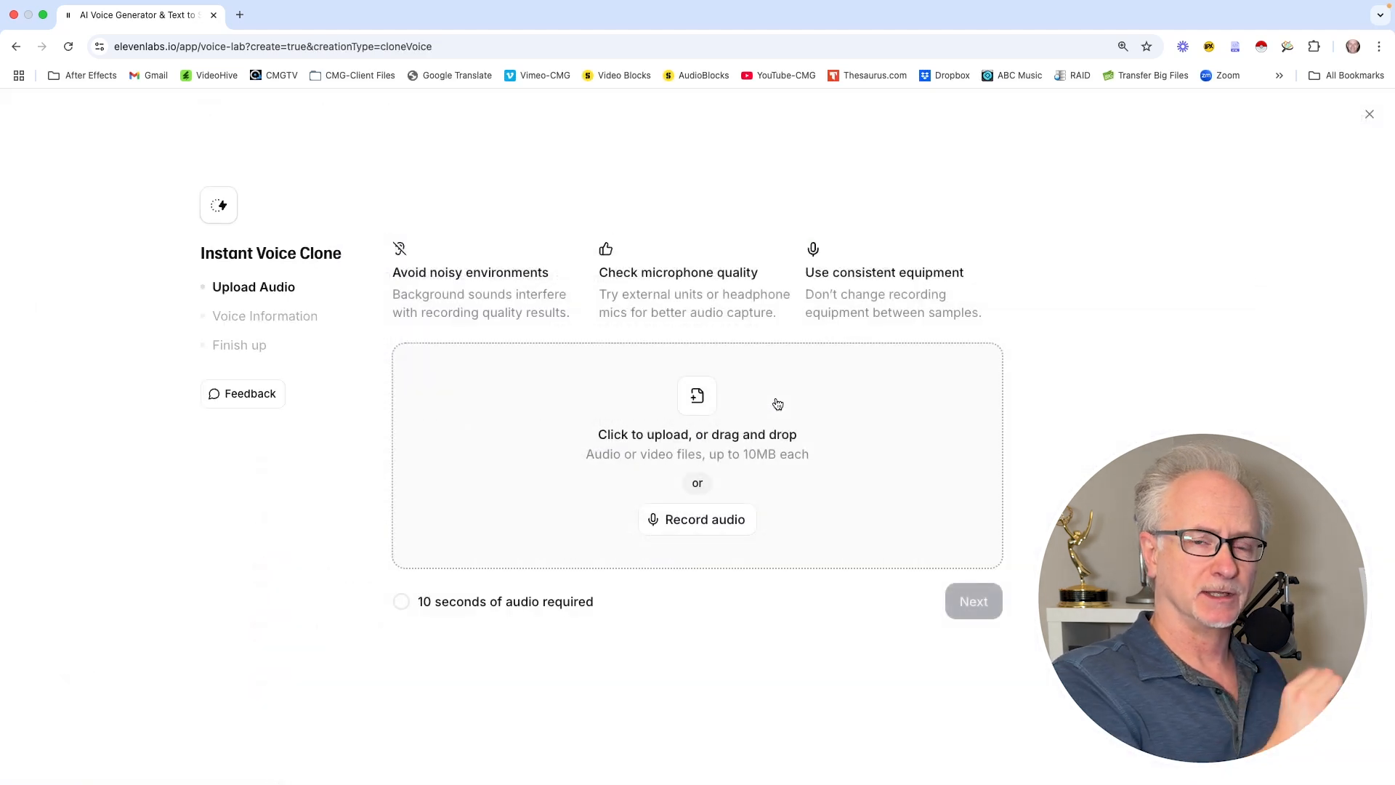
pyautogui.moveTo(195, 257)
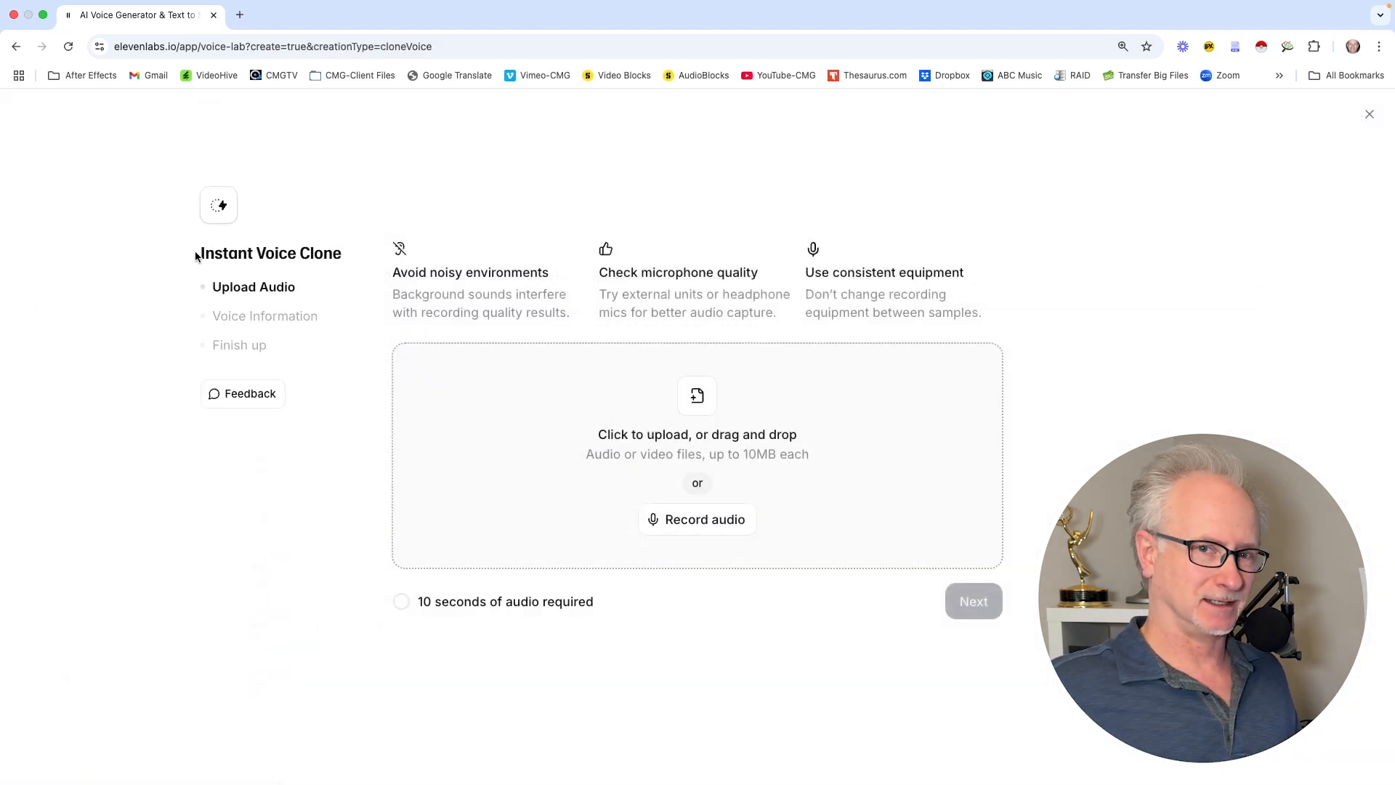
pyautogui.doubleClick(270, 253)
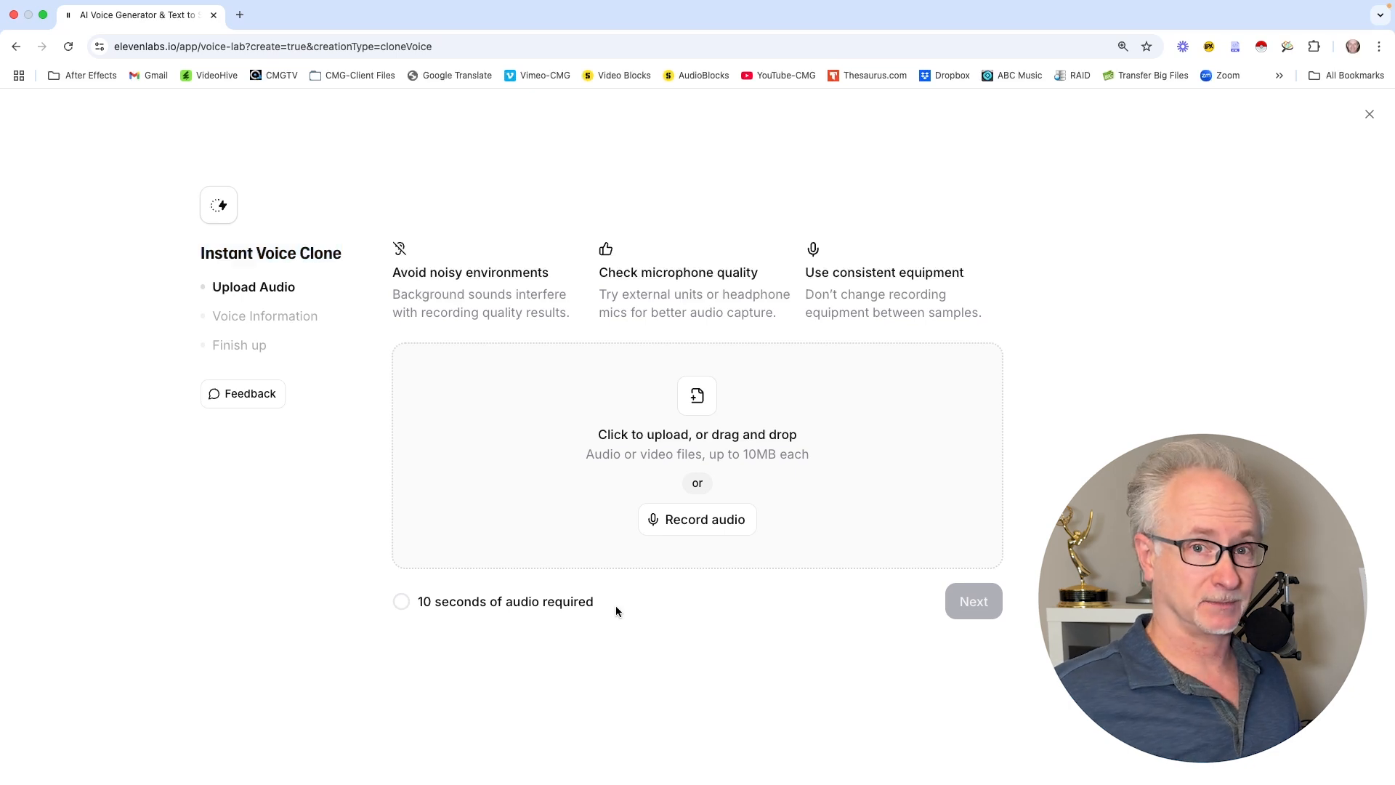
pyautogui.doubleClick(504, 601)
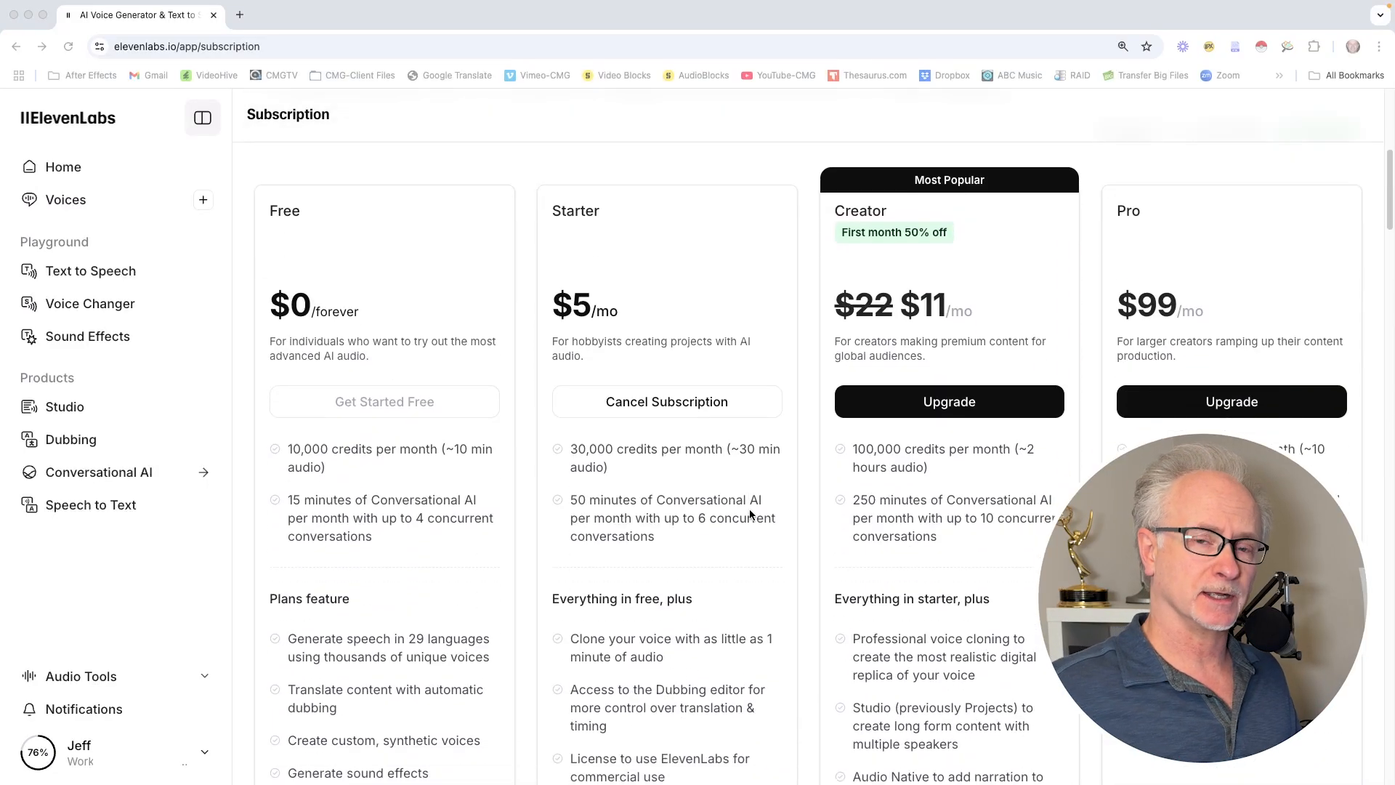
# Scroll the Free-to-Pro plan cards, highlighting Creator's professional voice cloning.
pyautogui.scroll(-3)
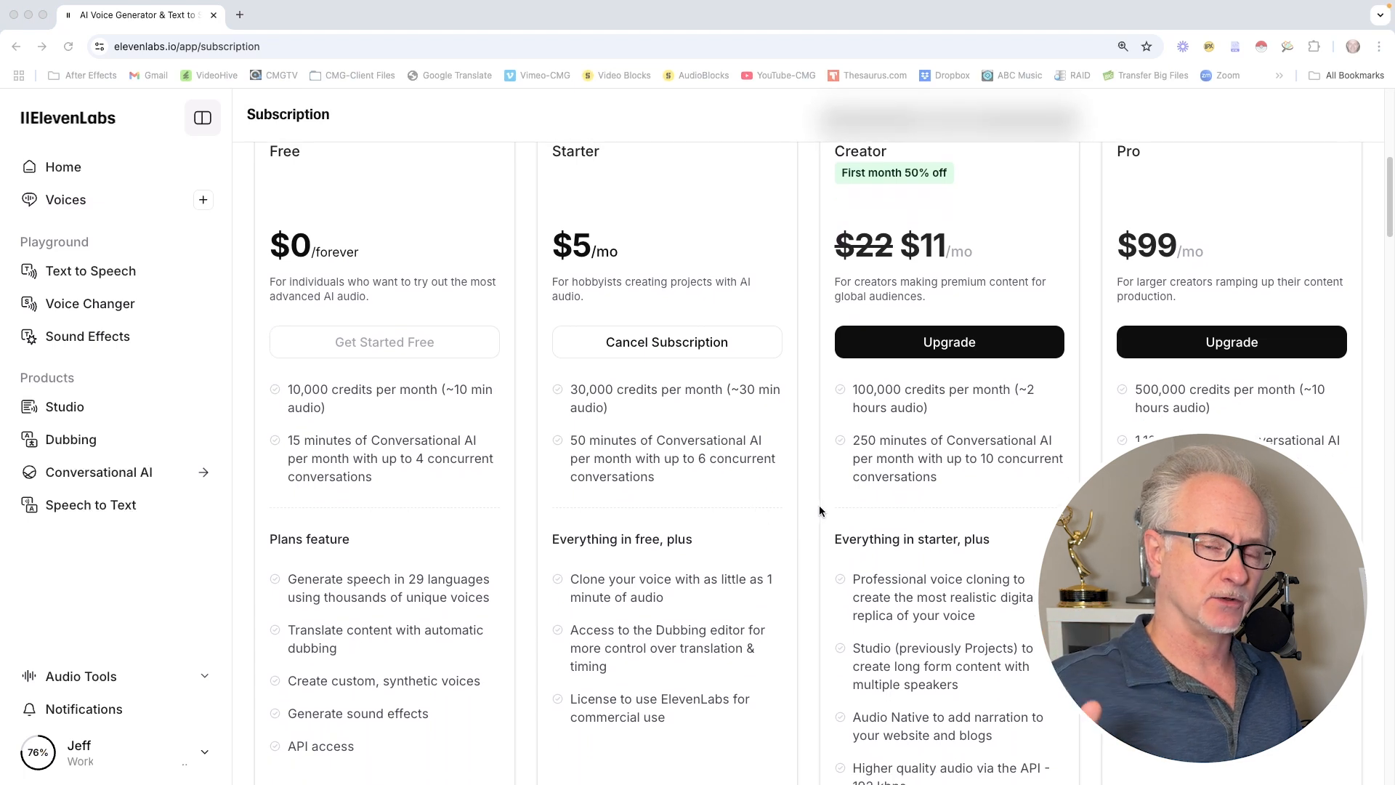
pyautogui.moveTo(964, 626)
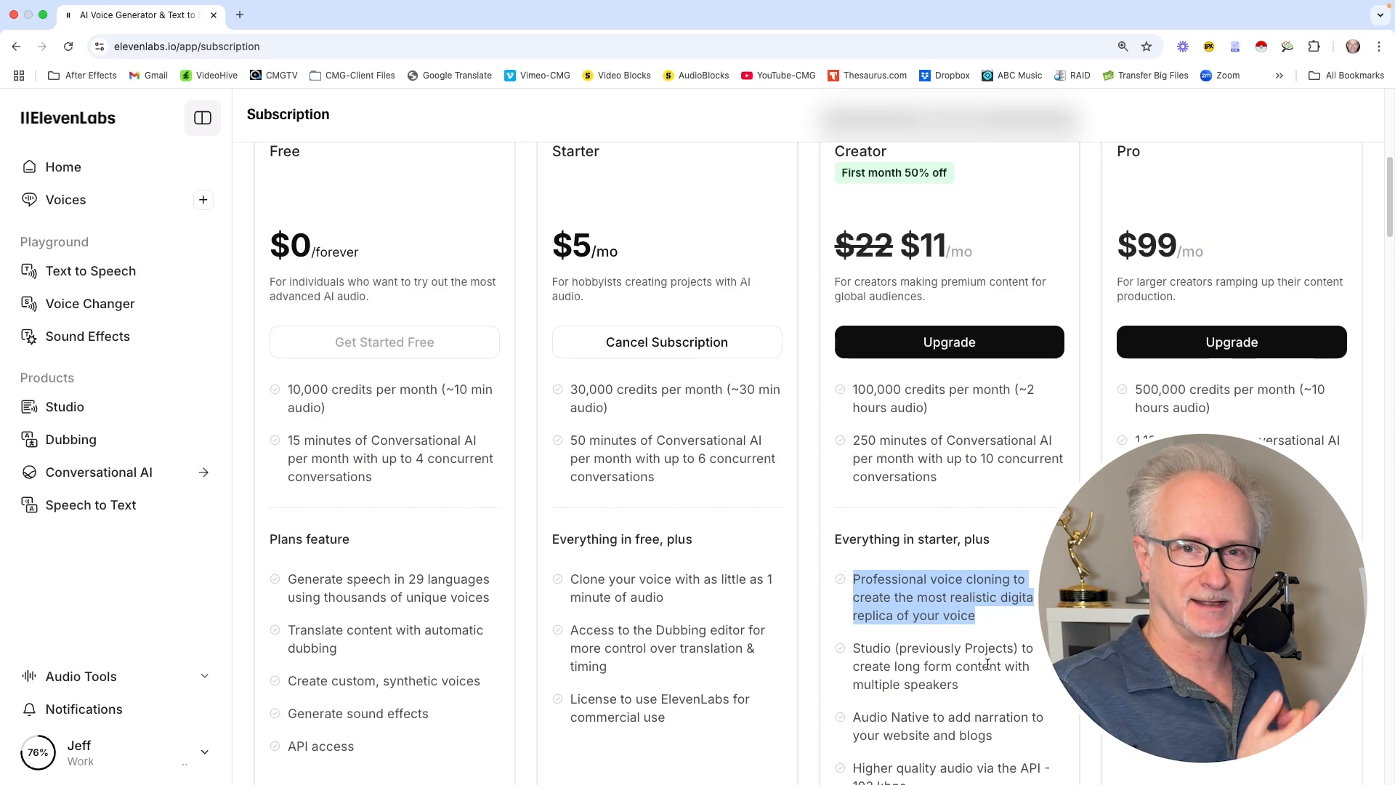
pyautogui.click(942, 597)
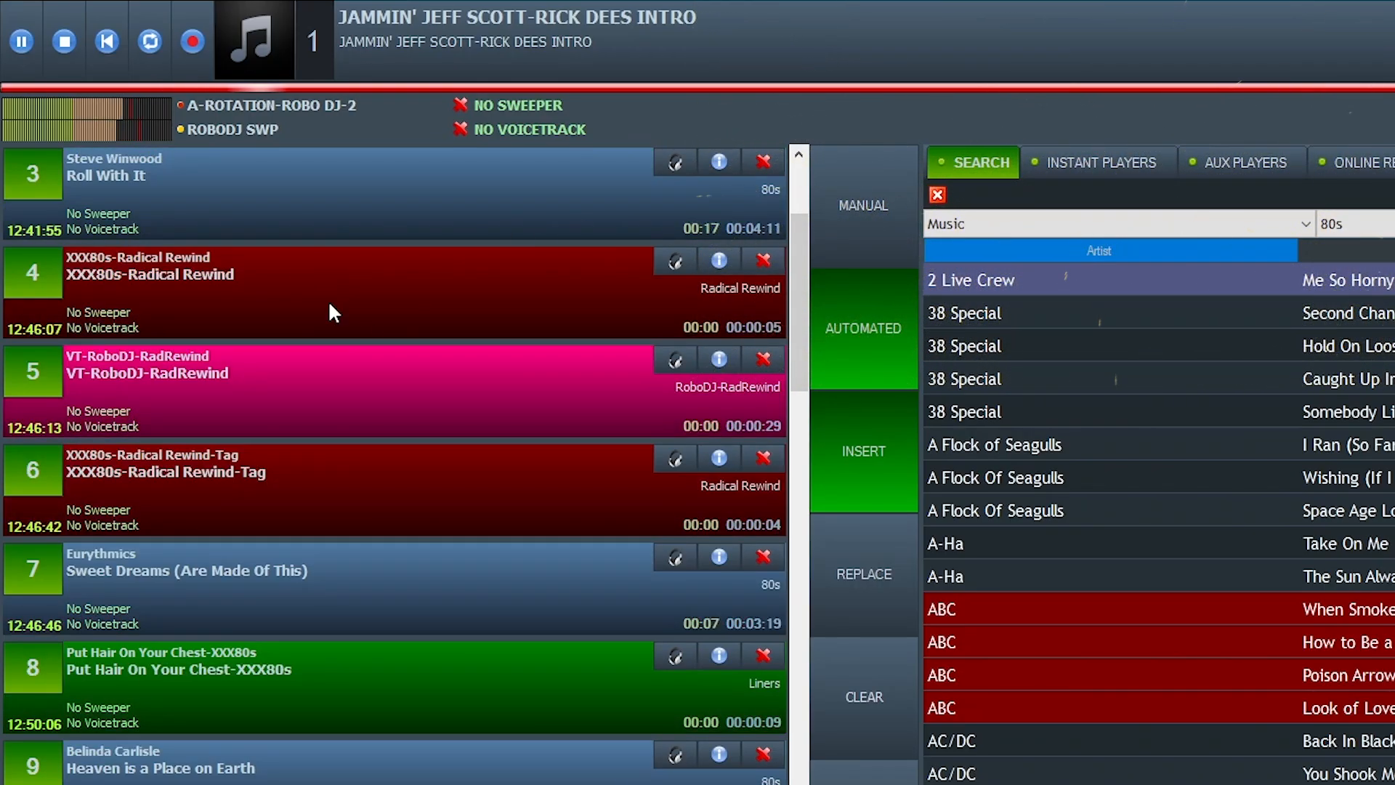
pyautogui.moveTo(288, 310)
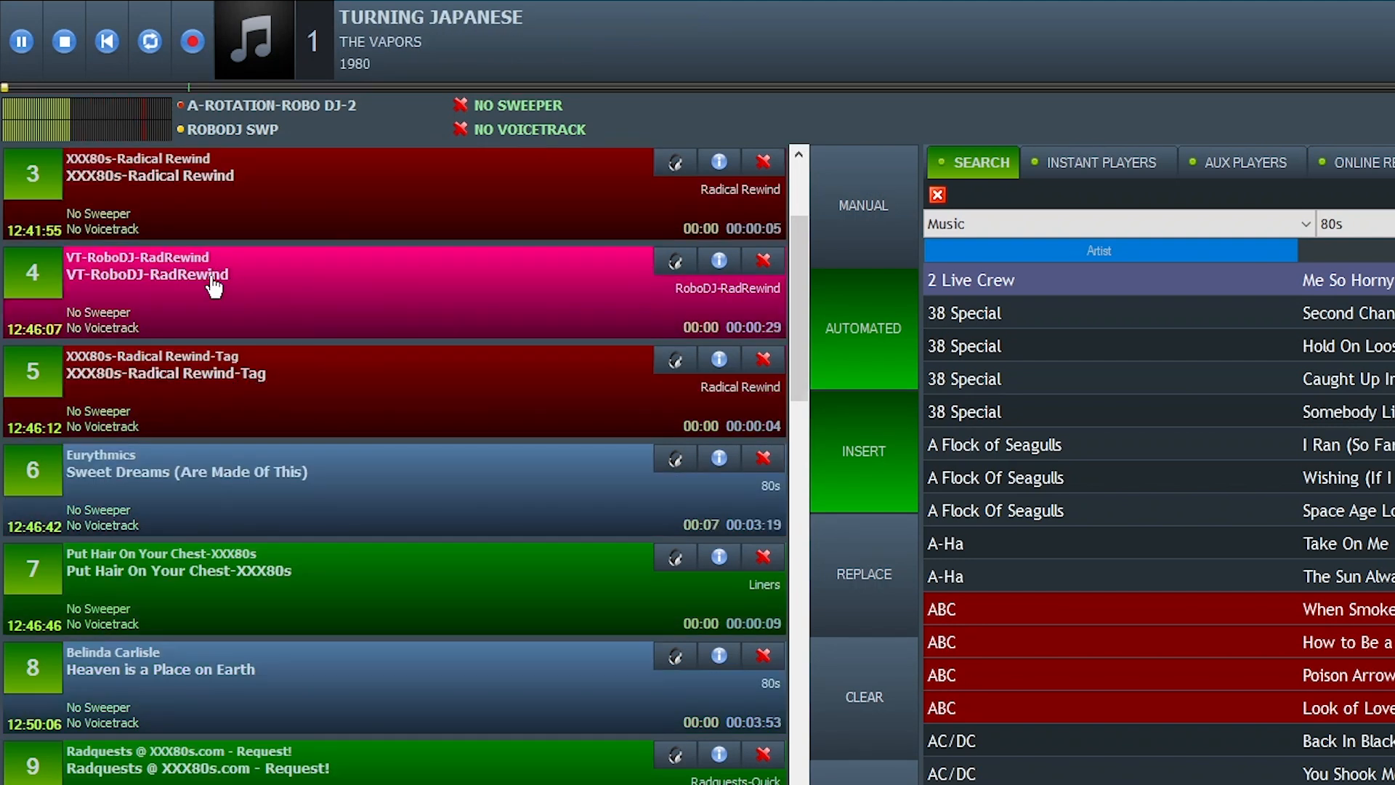
pyautogui.moveTo(363, 306)
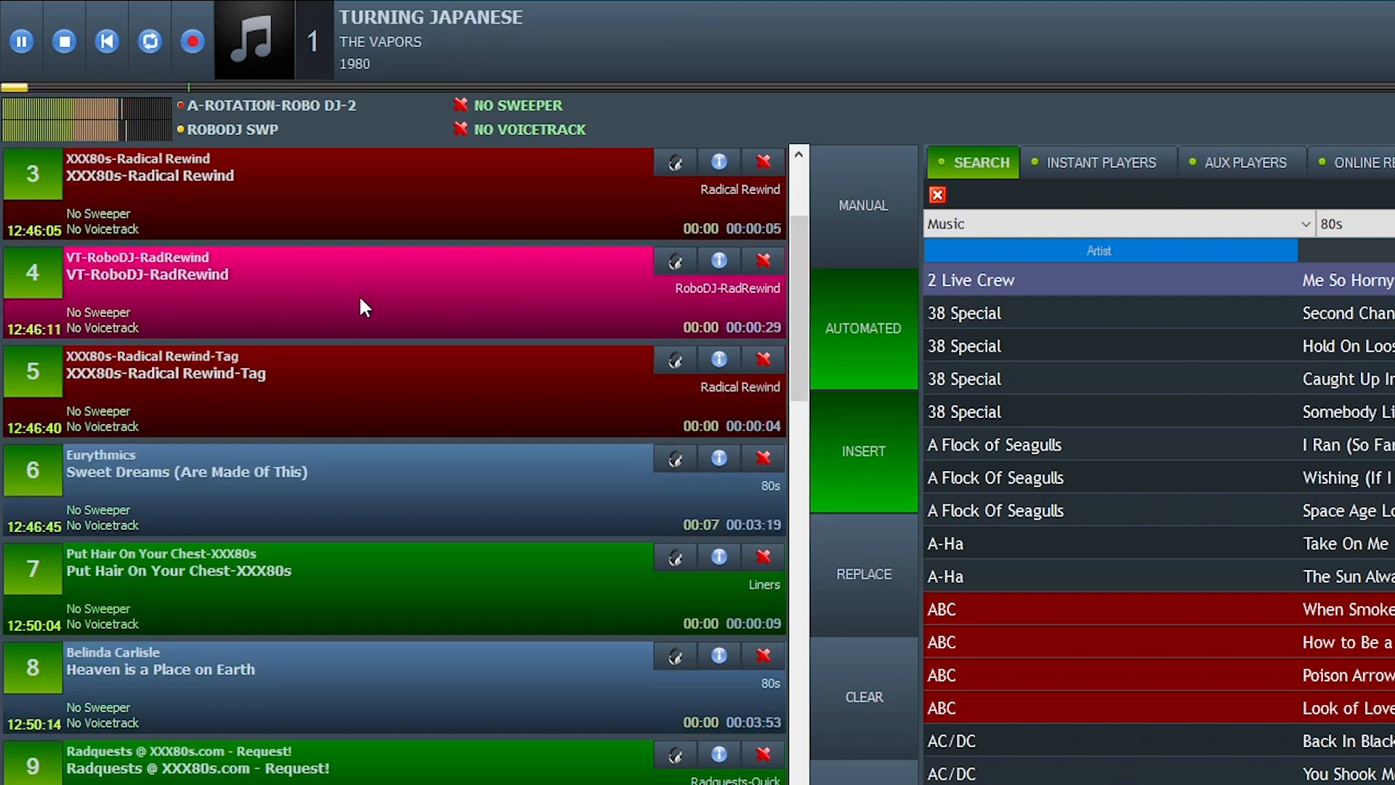
pyautogui.moveTo(270, 373)
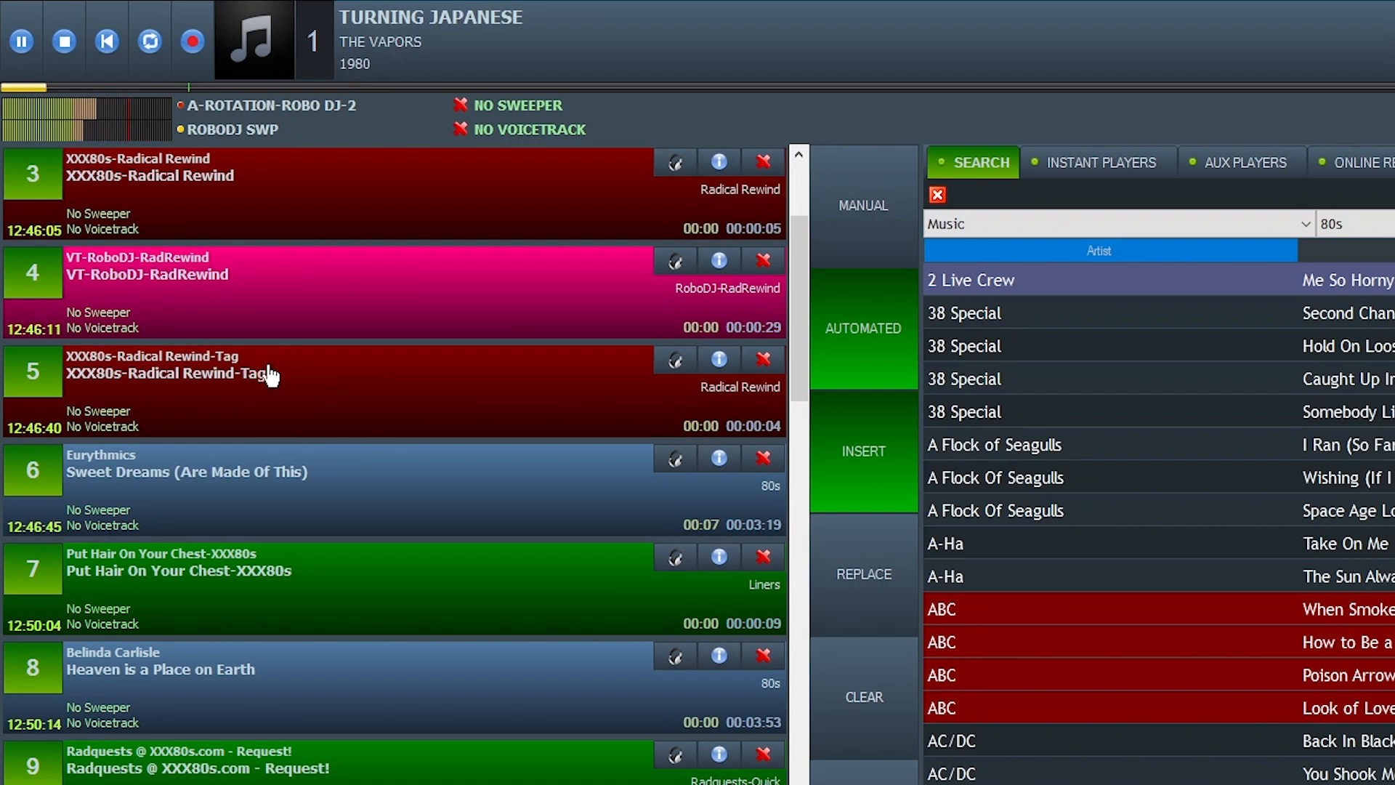
pyautogui.moveTo(294, 489)
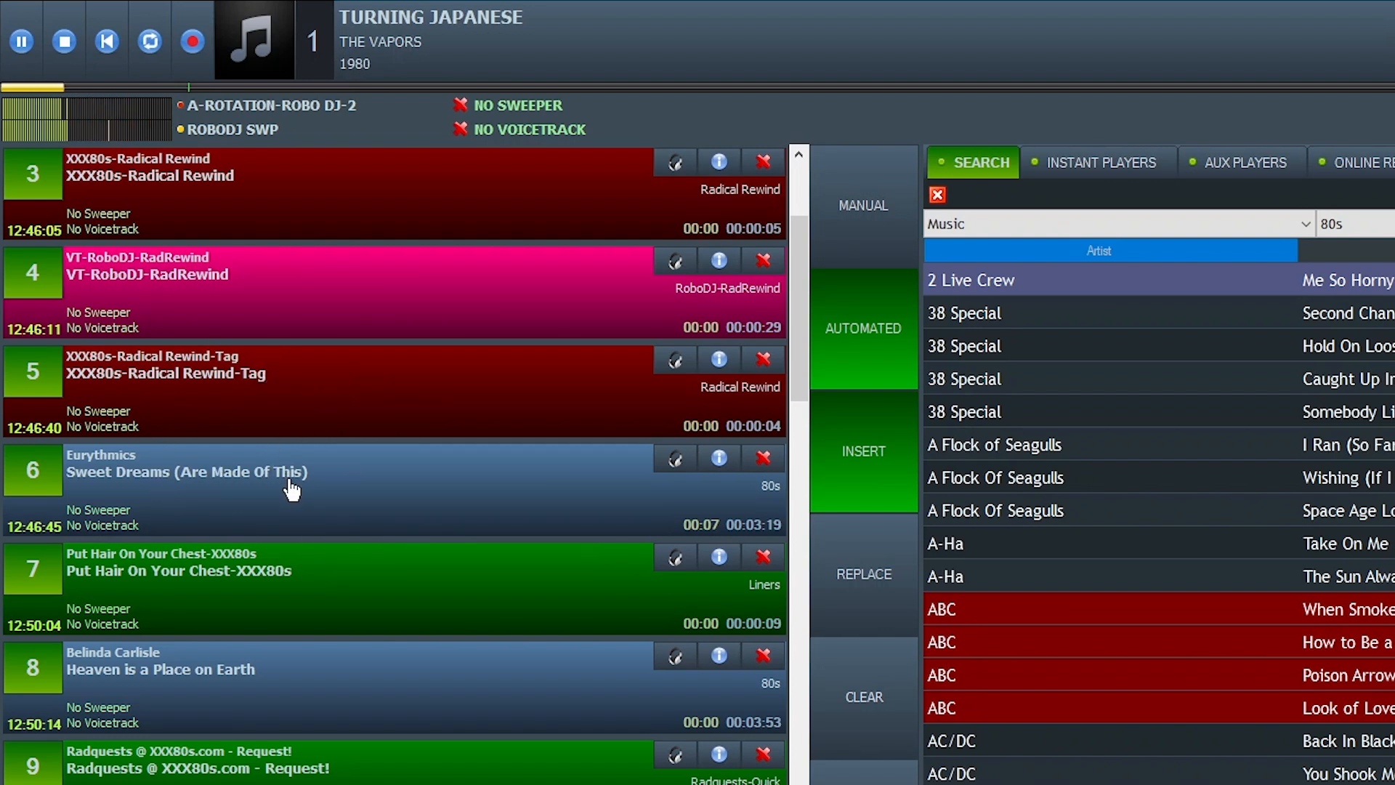
pyautogui.moveTo(209, 472)
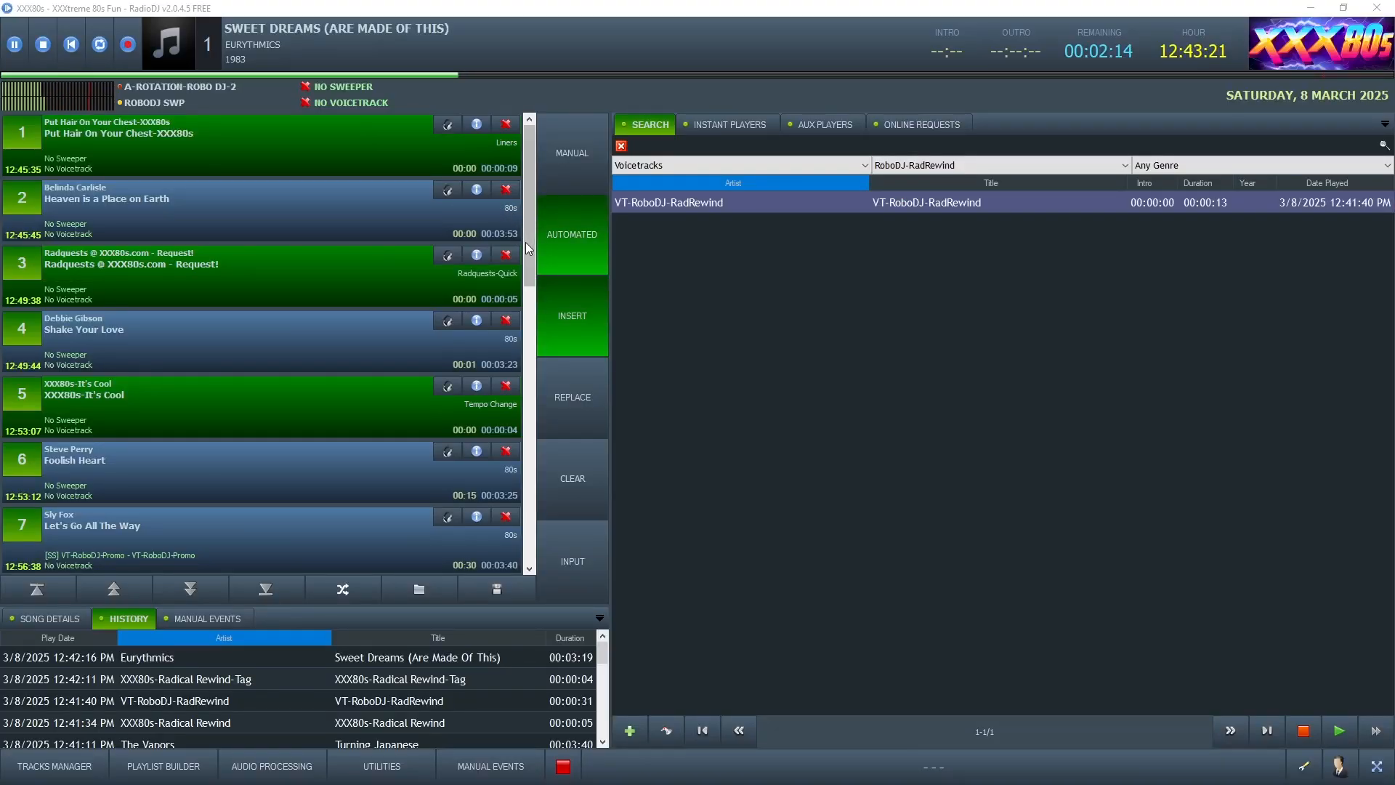
pyautogui.scroll(-3)
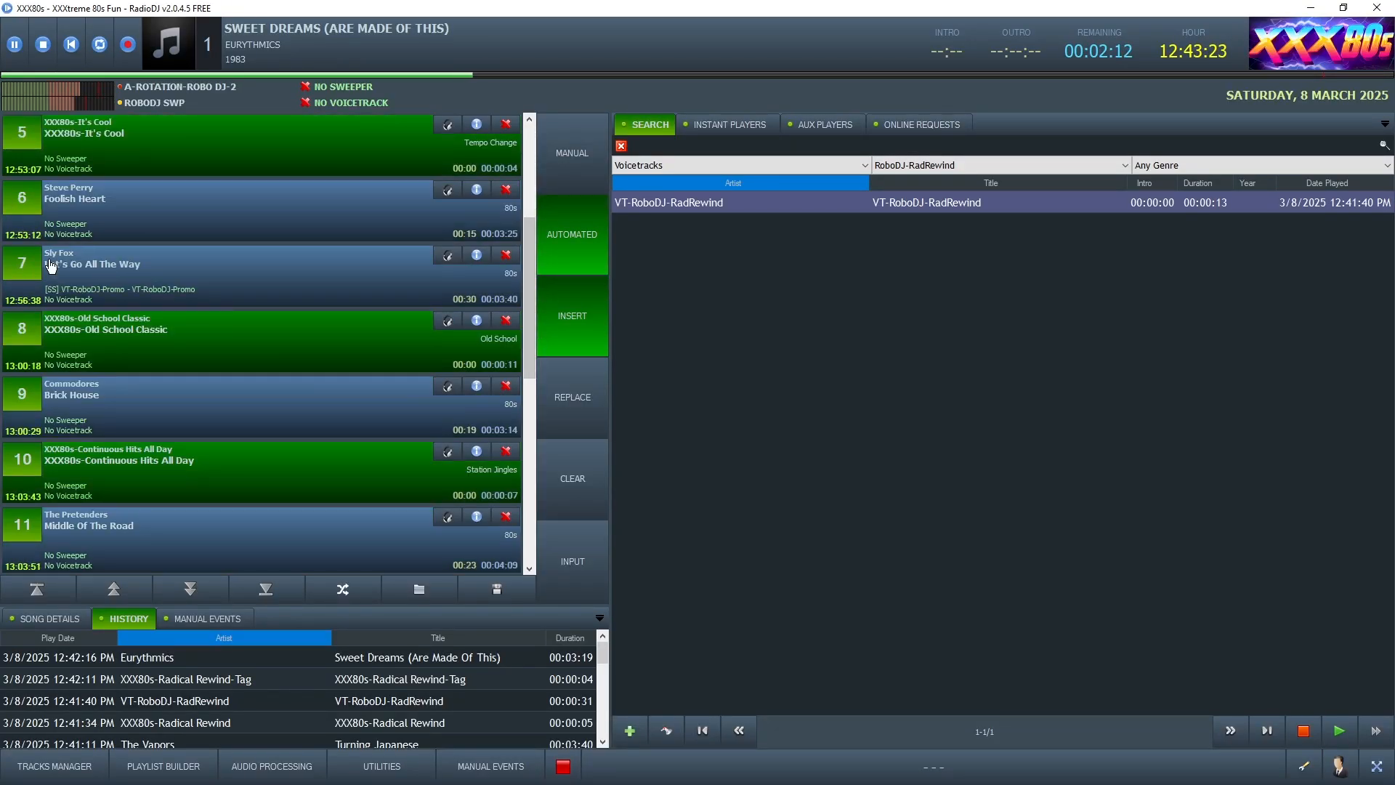
pyautogui.moveTo(240, 294)
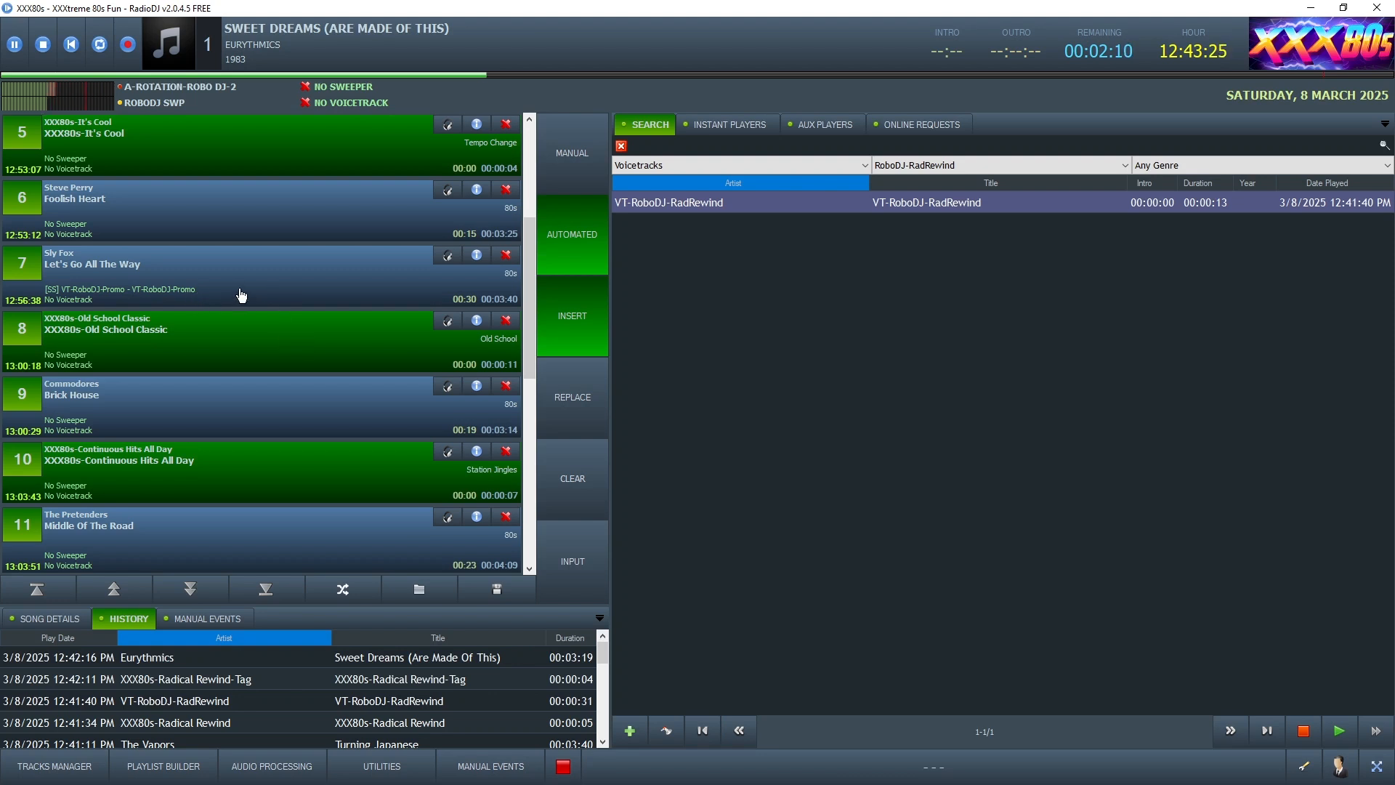
pyautogui.moveTo(53, 274)
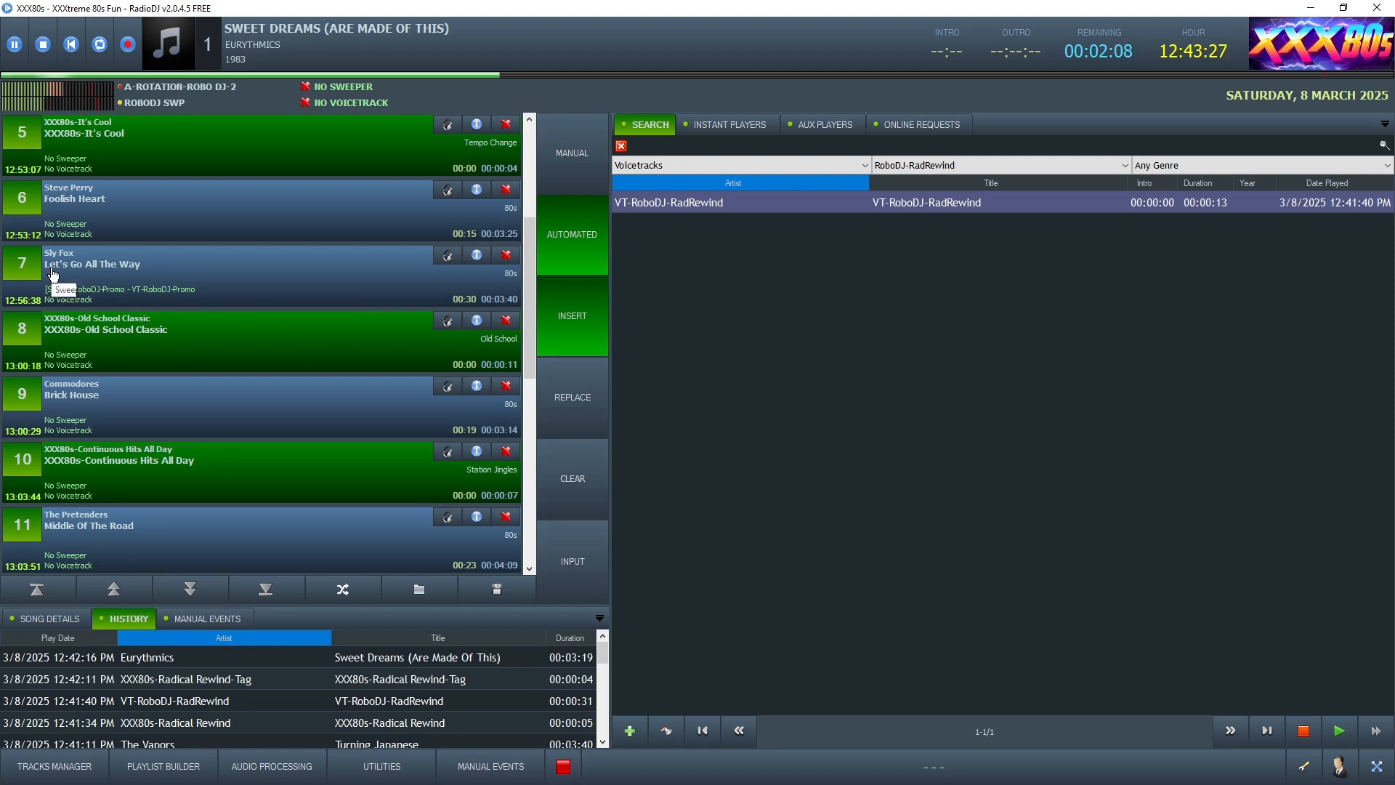
pyautogui.moveTo(276, 363)
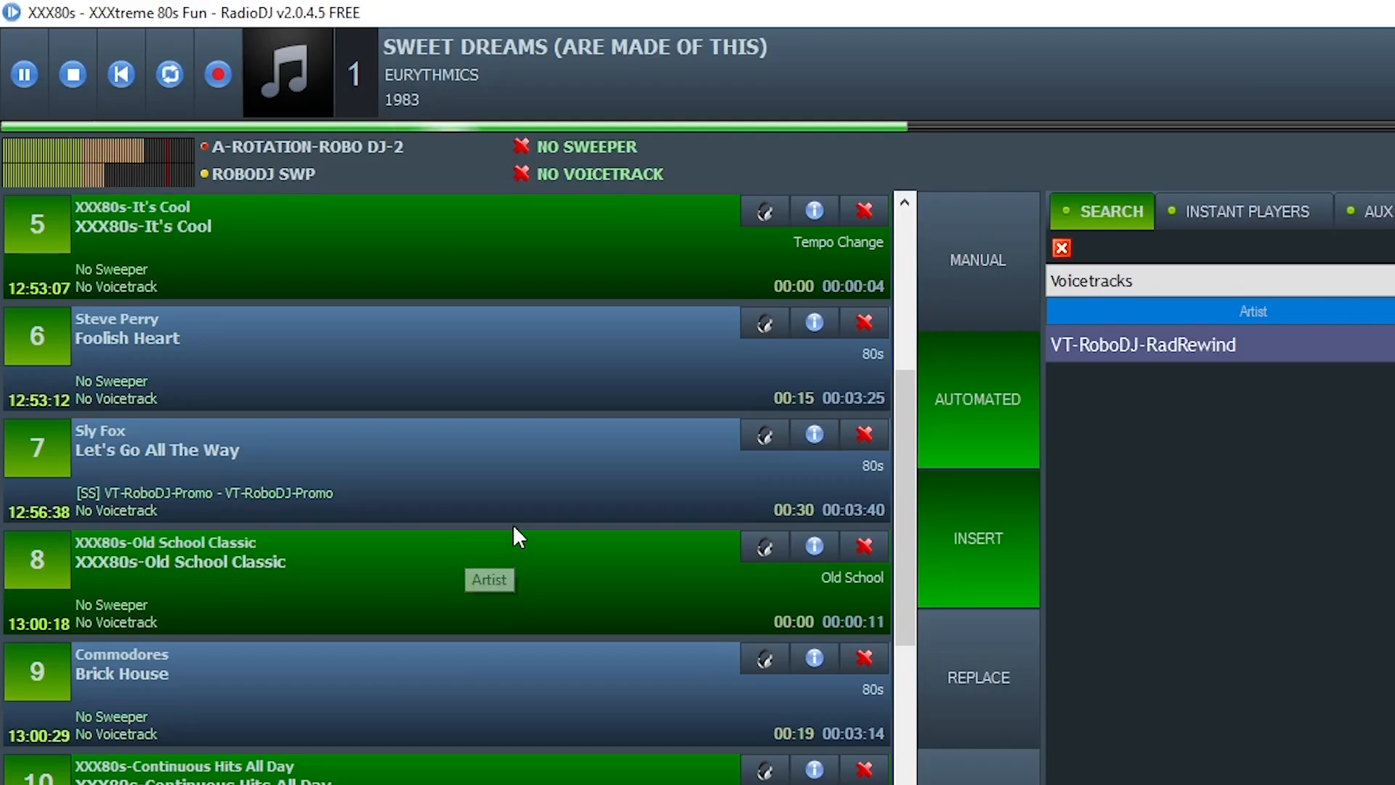
pyautogui.moveTo(293, 519)
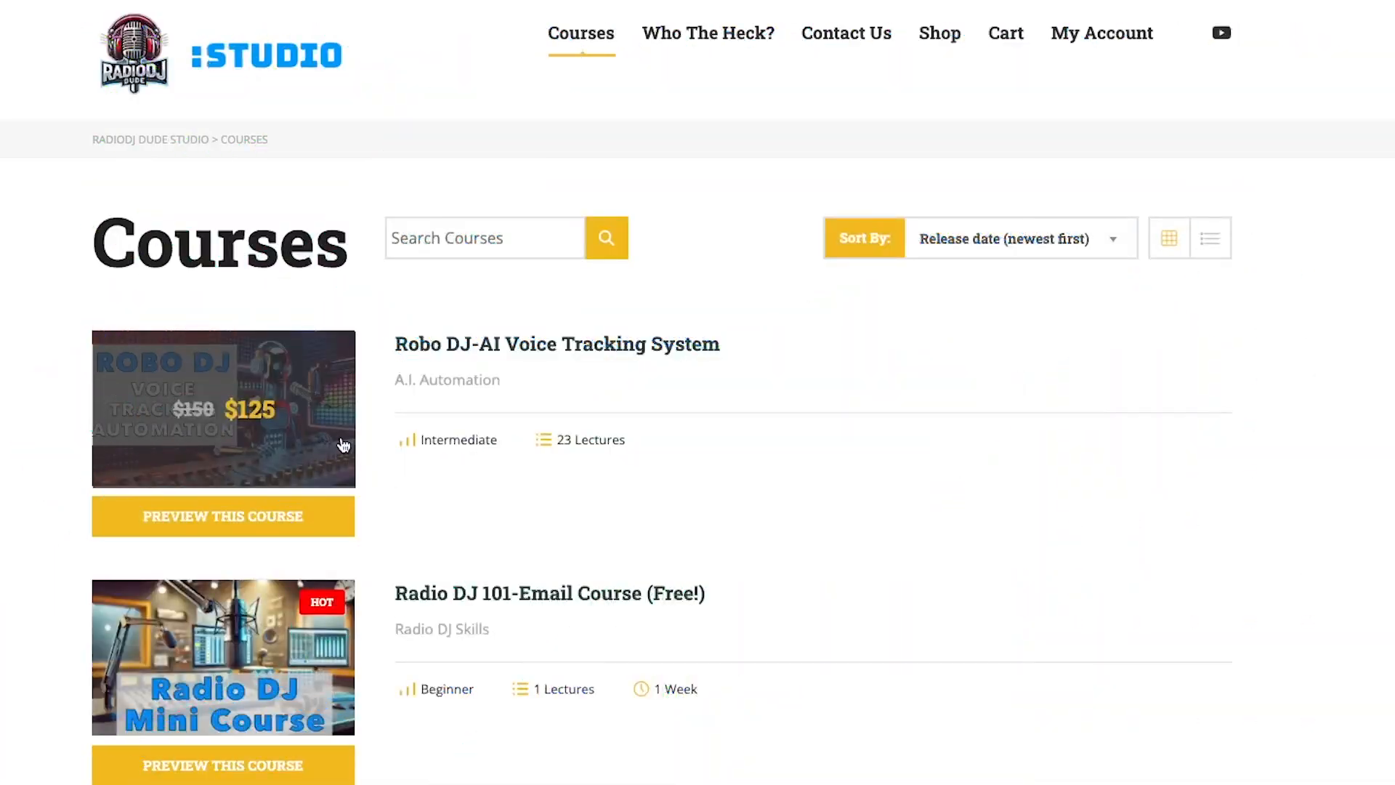
# Open the Robo DJ-AI Voice Tracking System course and scroll its lessons down to AI Prompts.
pyautogui.click(555, 345)
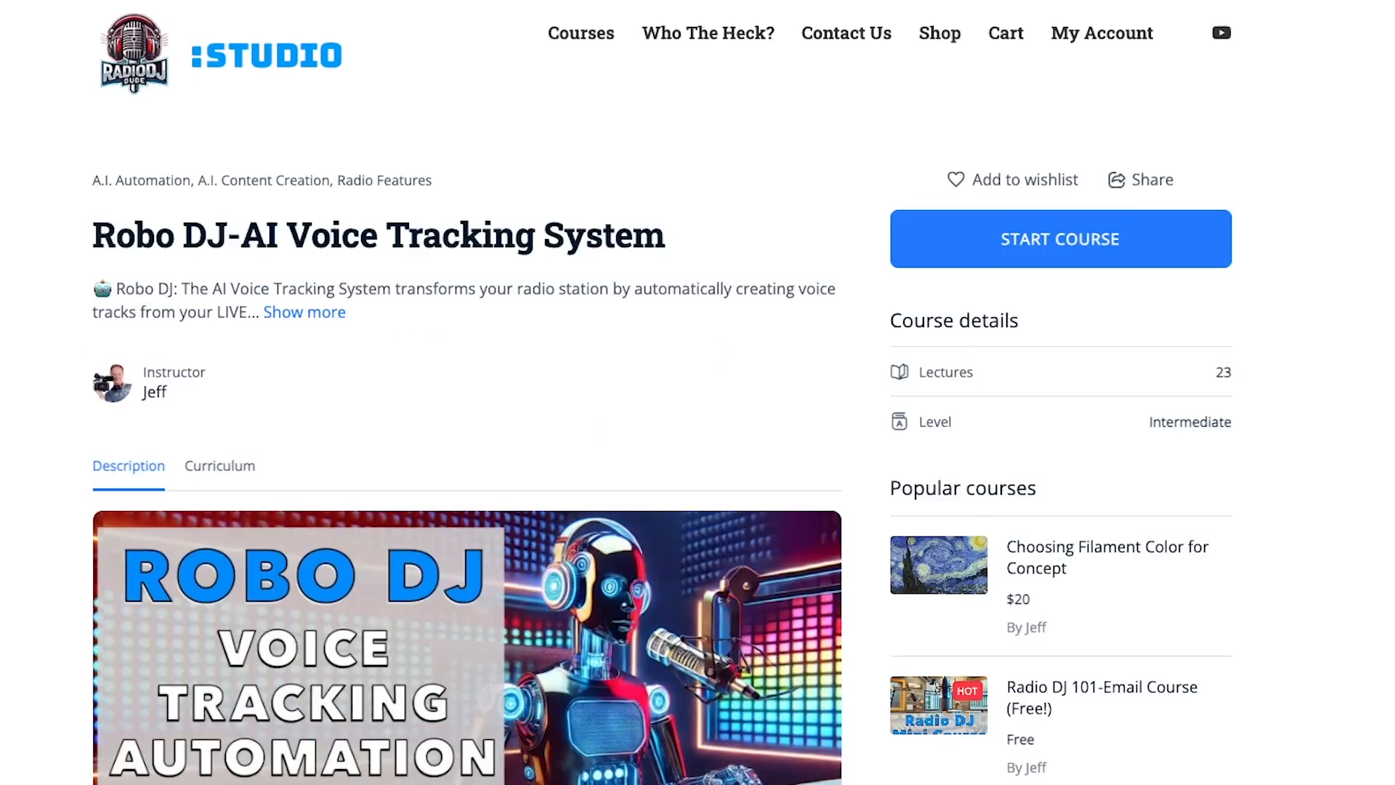
pyautogui.scroll(-3)
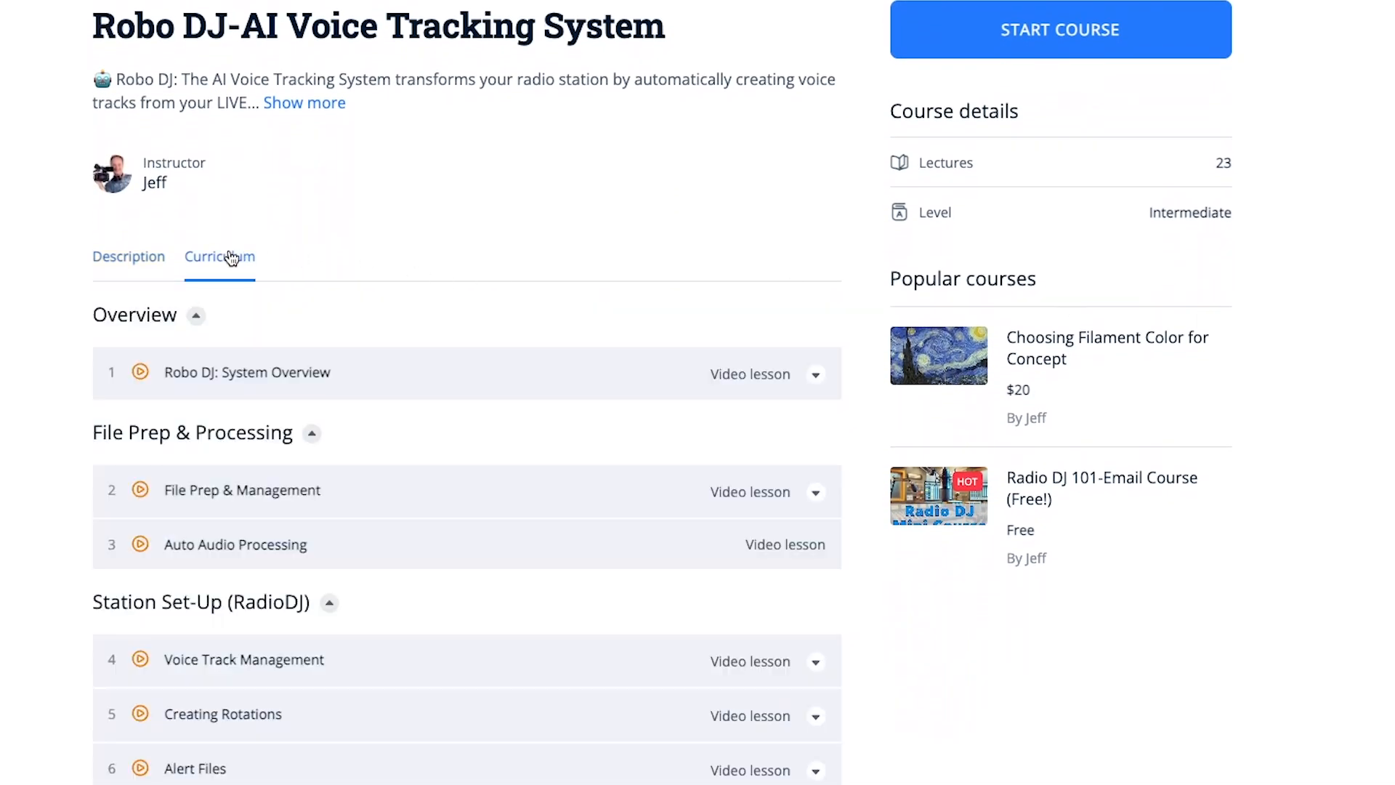
pyautogui.scroll(-3)
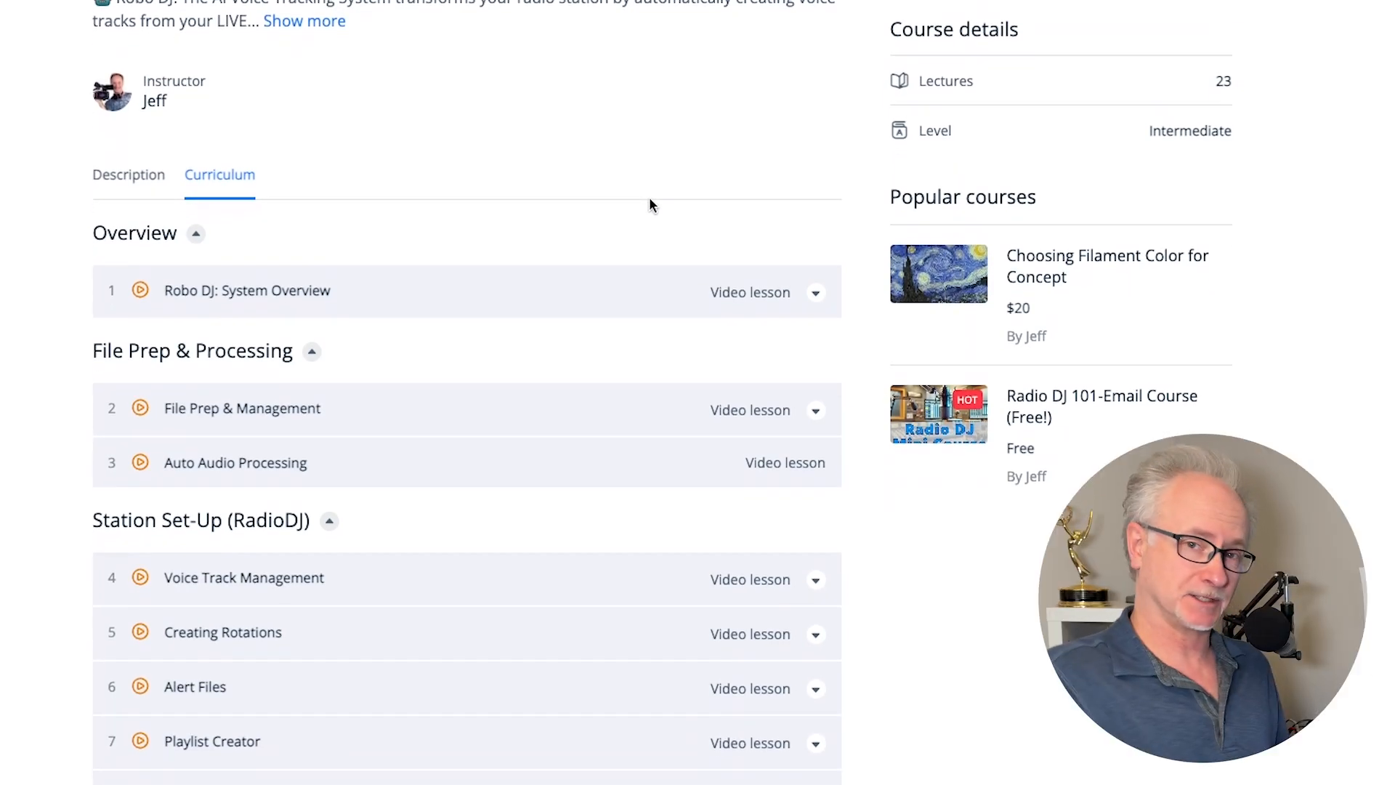
pyautogui.scroll(-3)
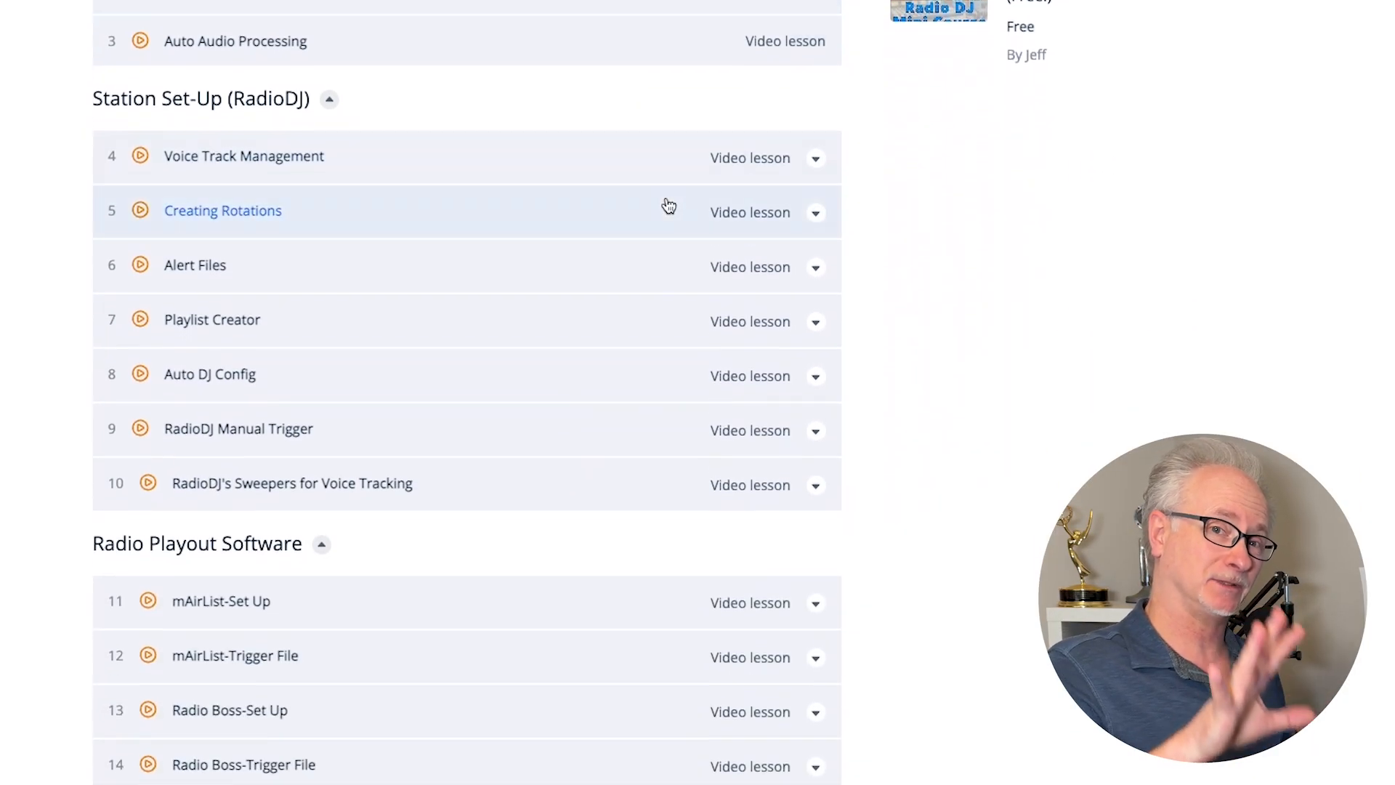
pyautogui.scroll(-3)
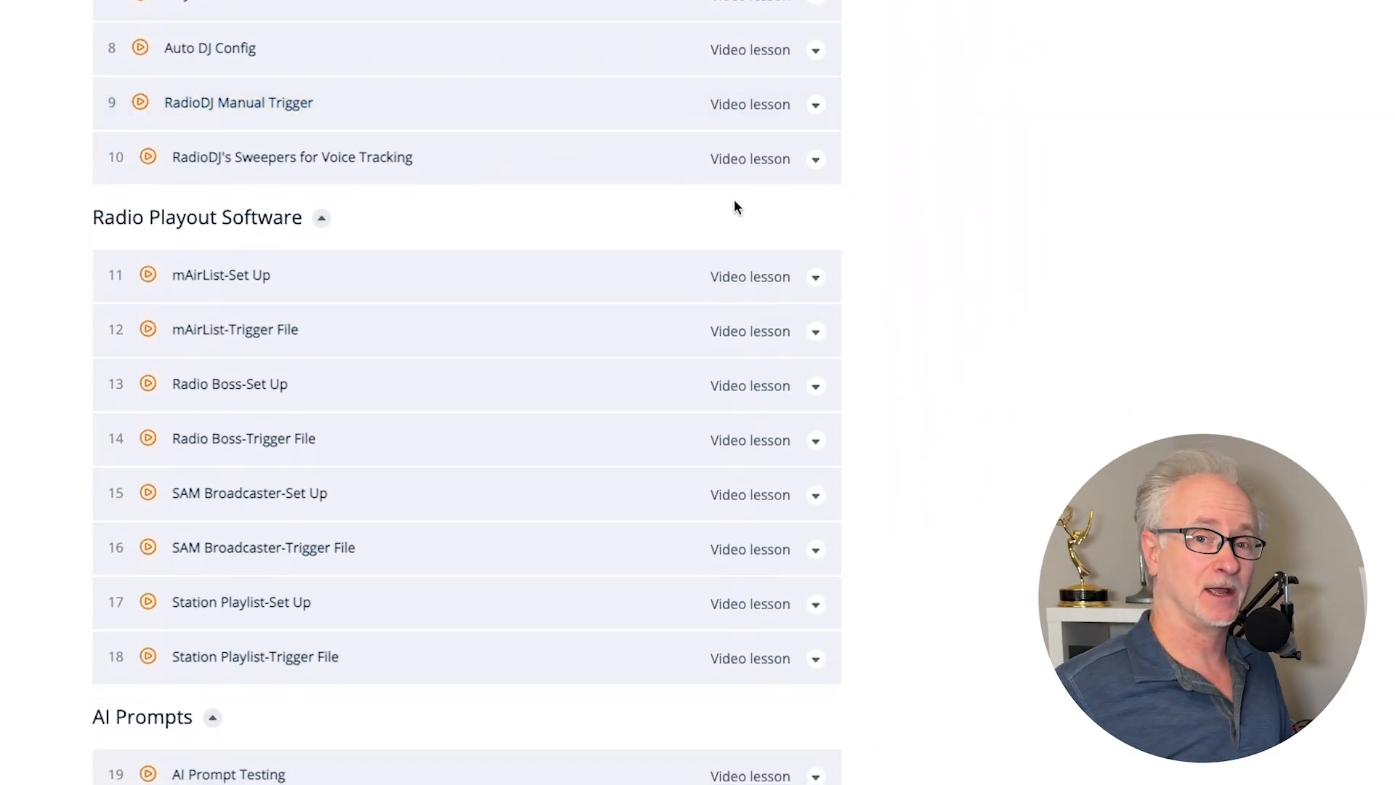
pyautogui.scroll(-3)
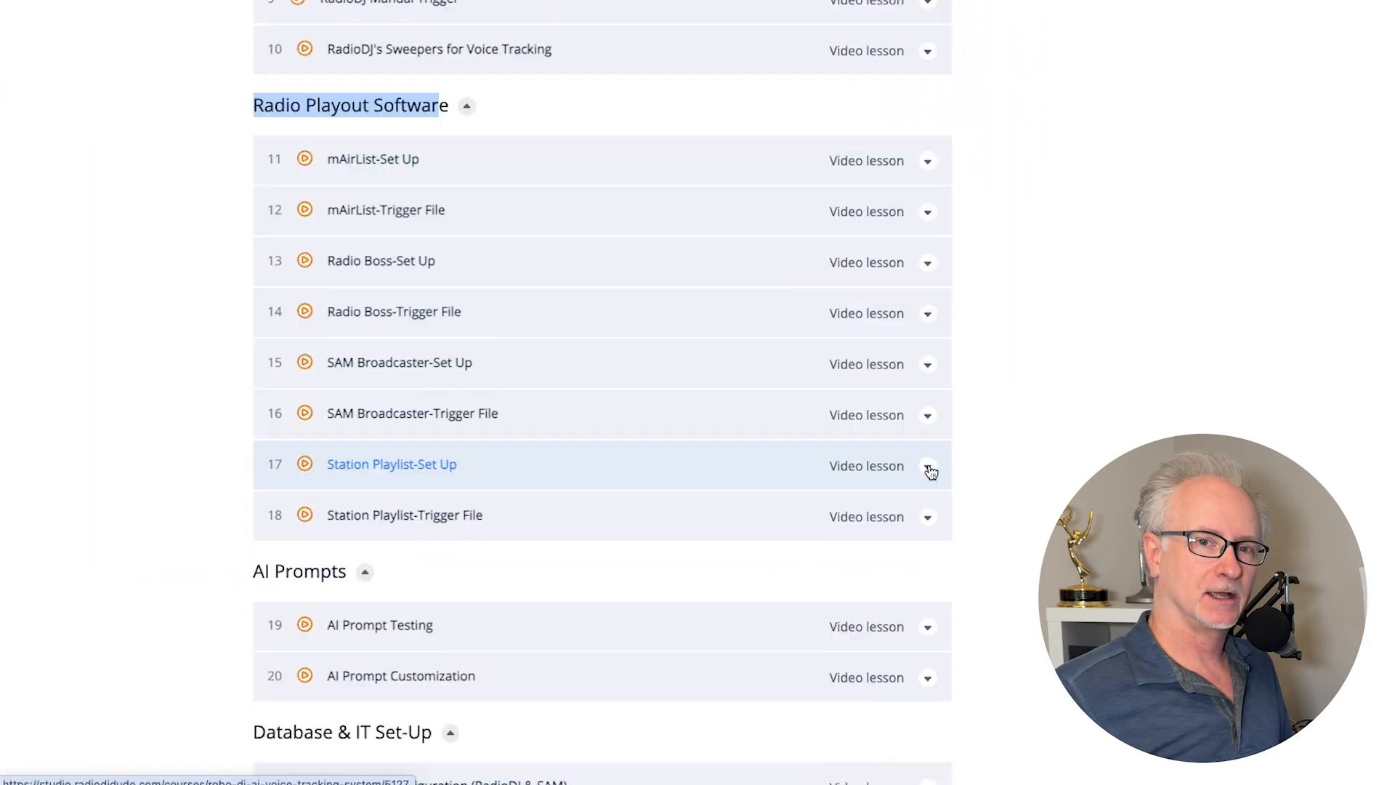
# Read the Station Playlist-Set Up lesson, then view SAM Broadcaster-Set Up's Module 6.0 description.
pyautogui.click(391, 463)
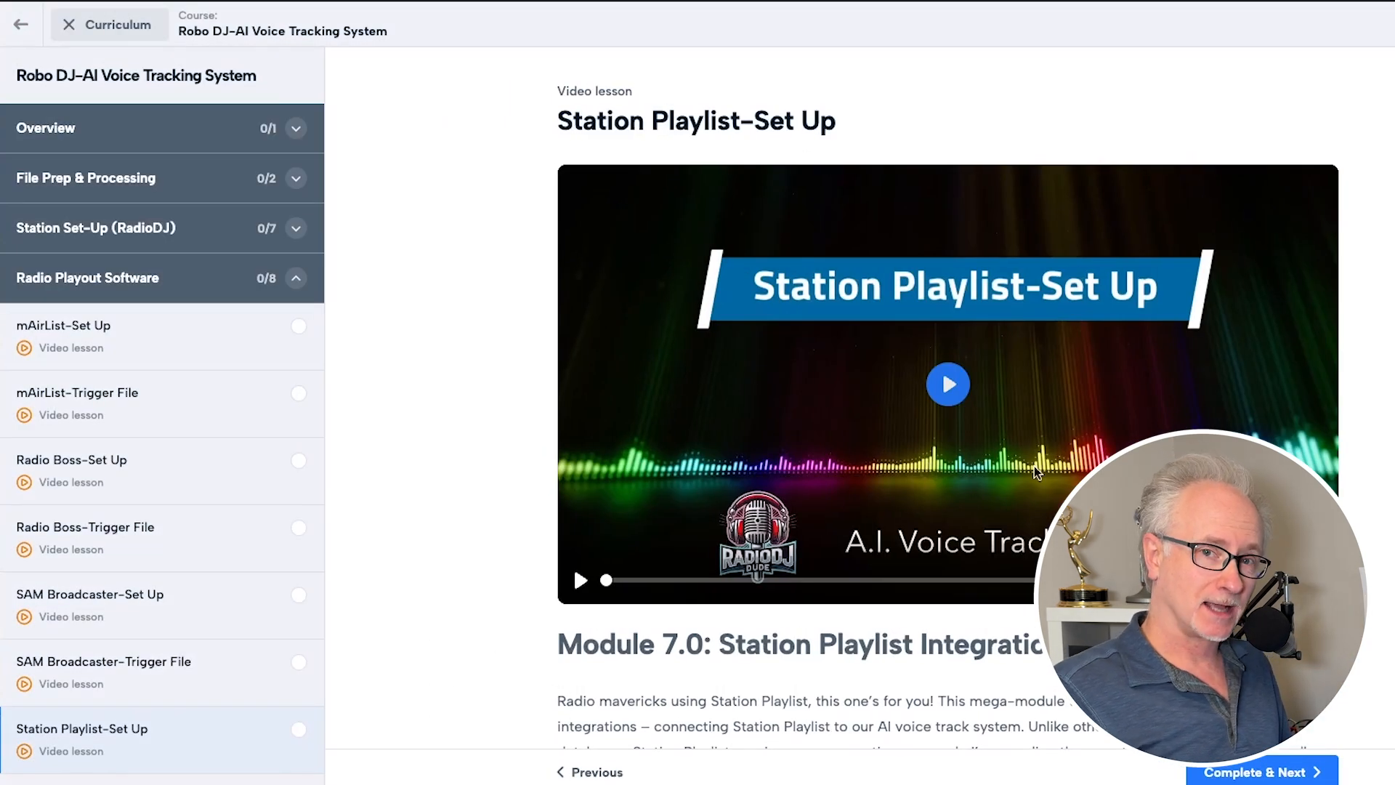
pyautogui.scroll(-3)
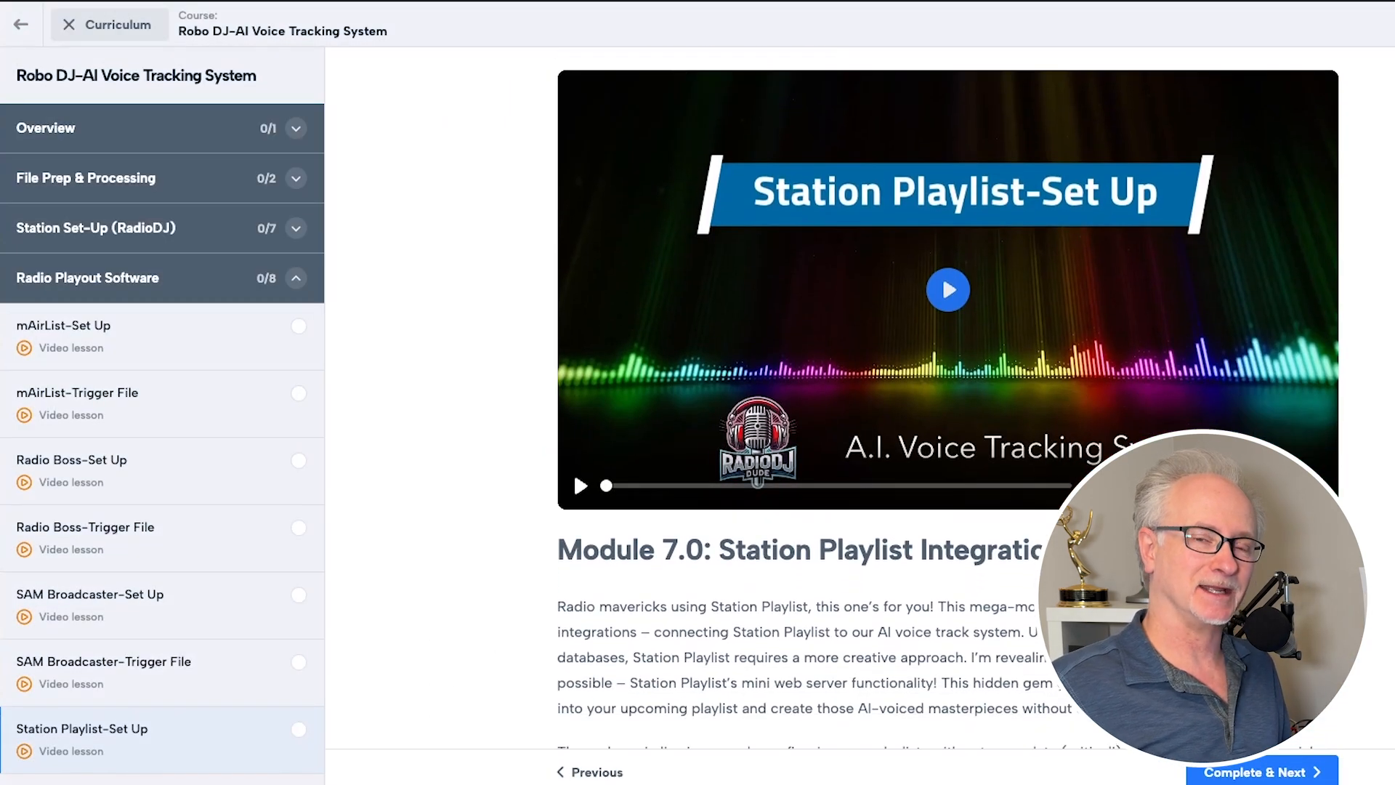
pyautogui.scroll(-3)
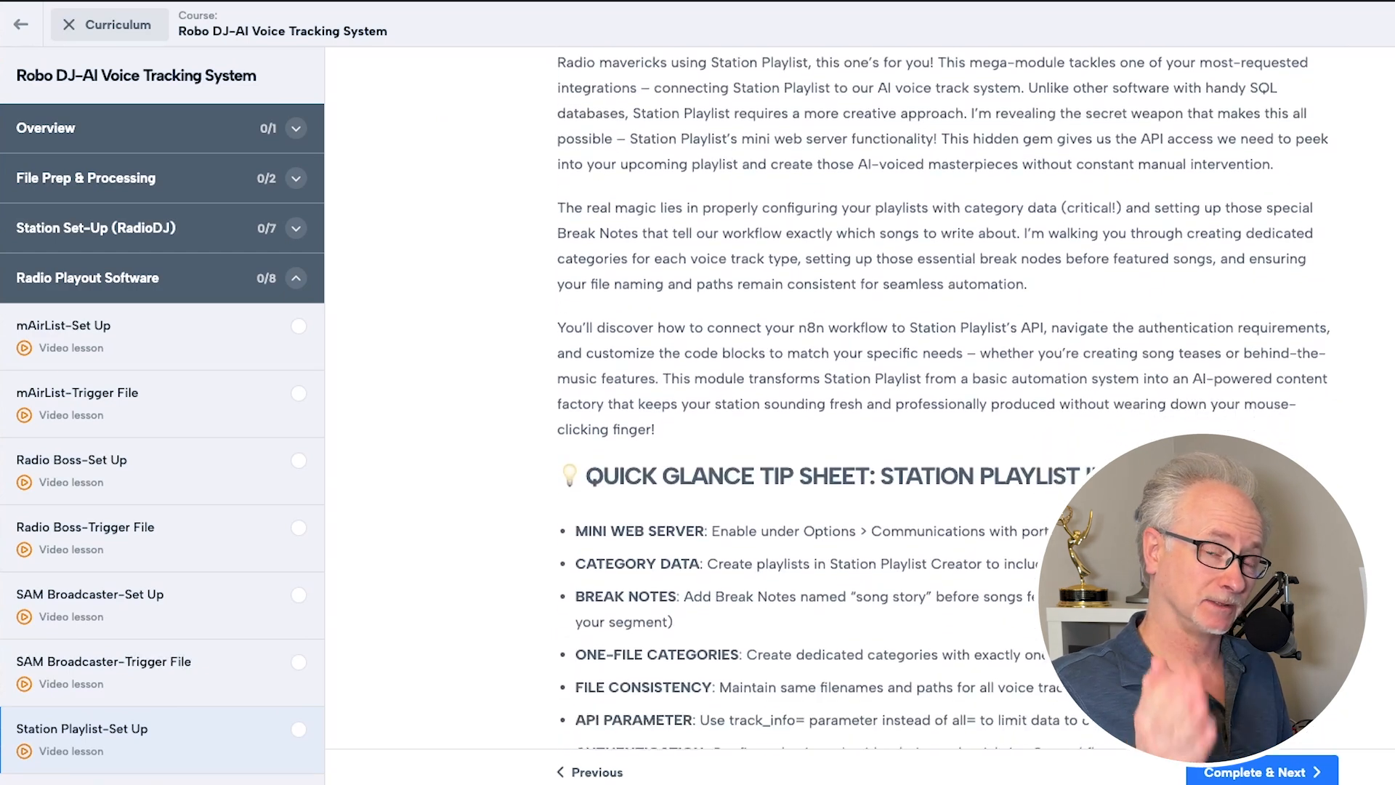
pyautogui.scroll(-3)
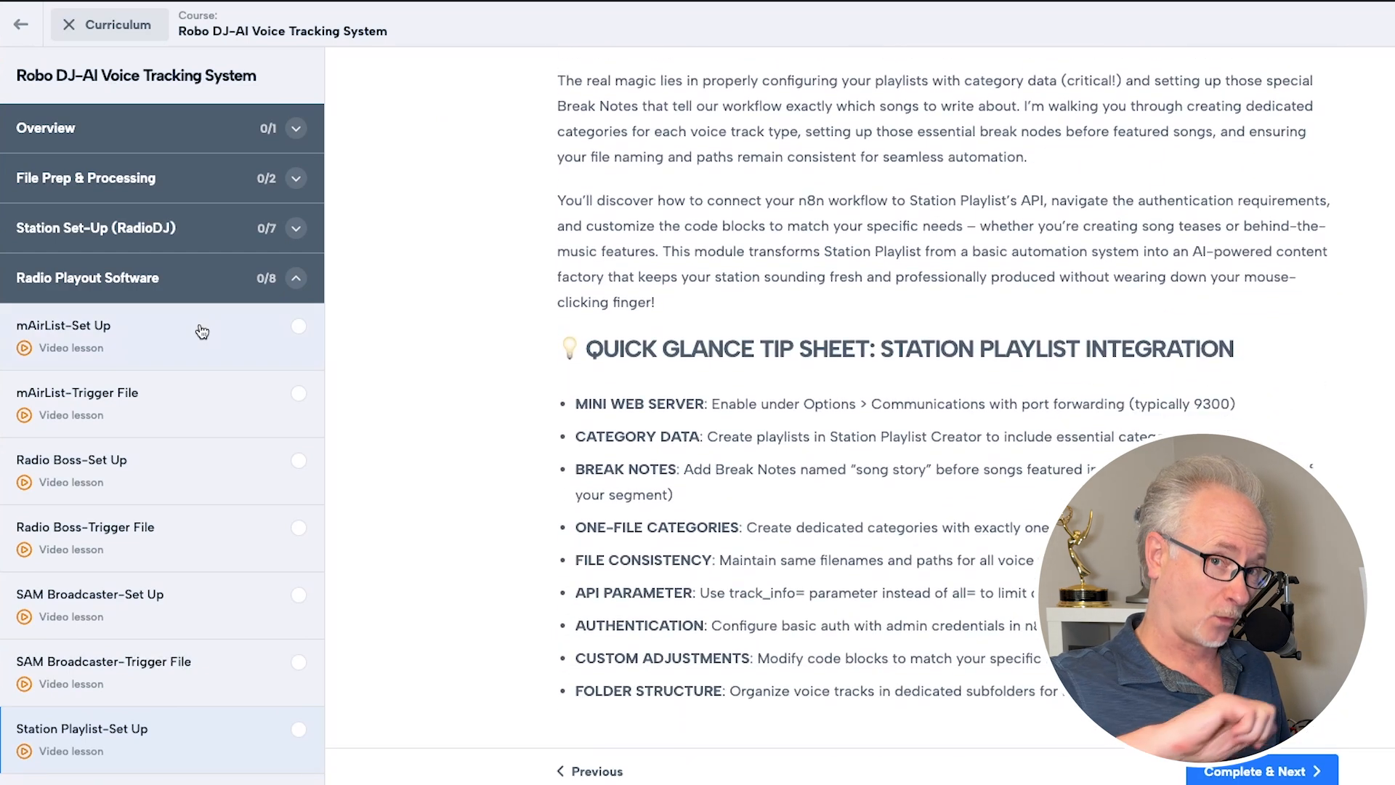
pyautogui.scroll(-3)
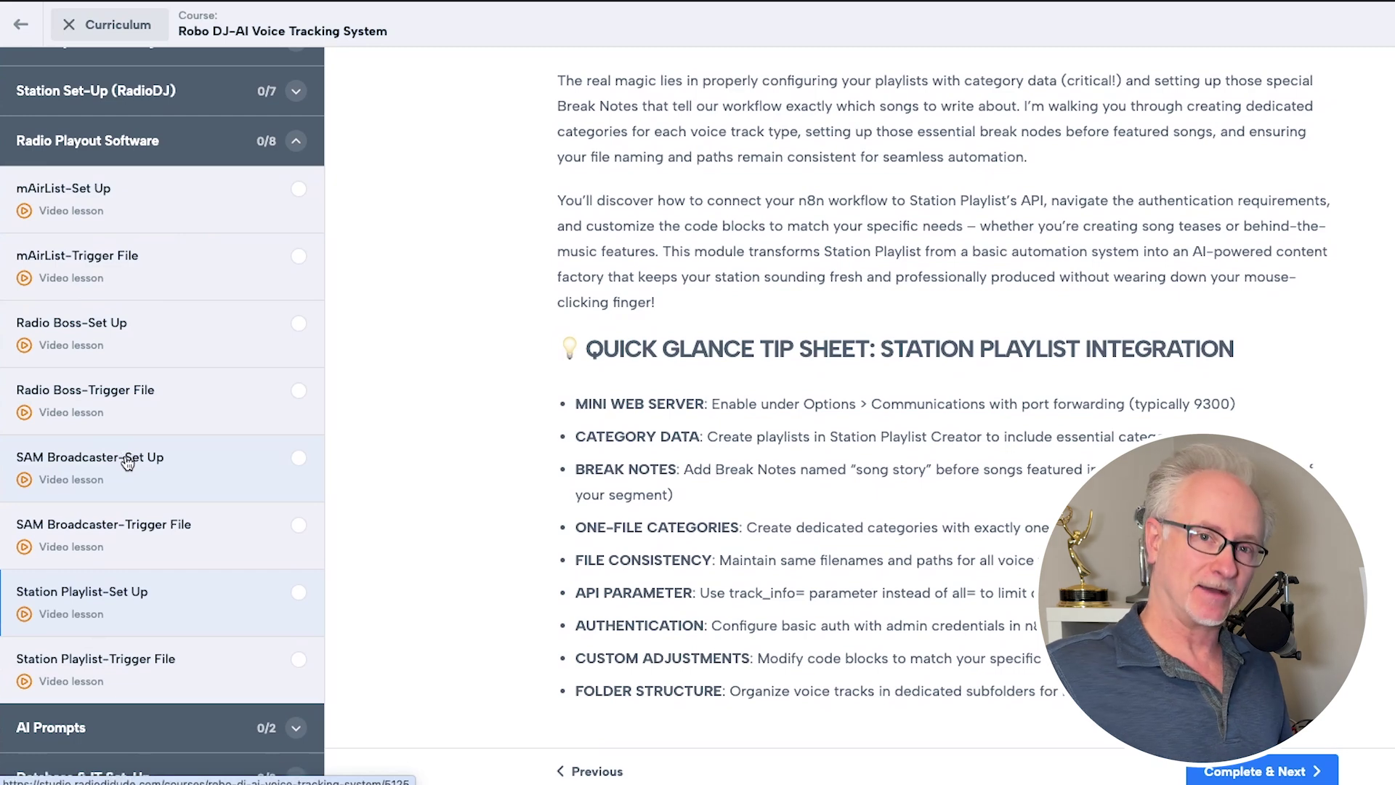
pyautogui.click(90, 456)
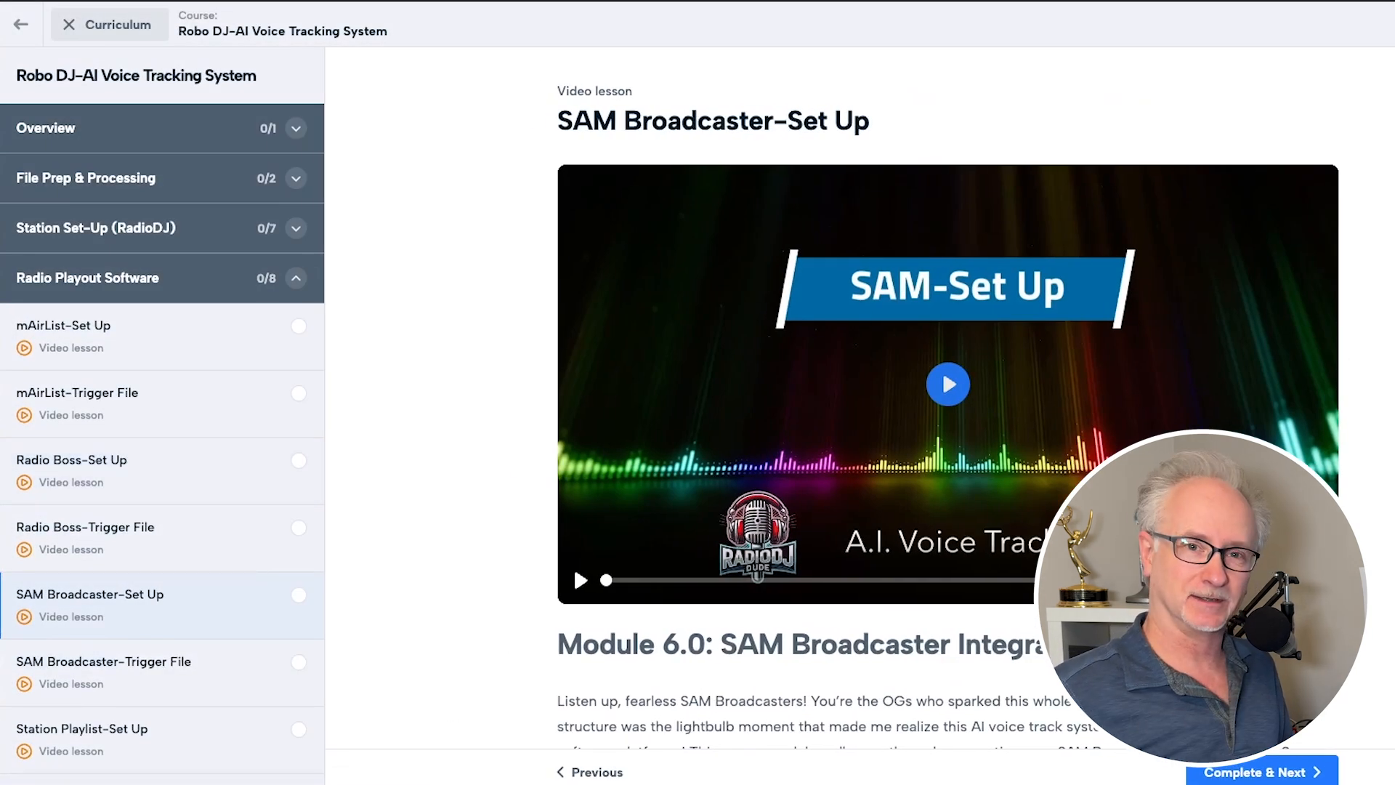
pyautogui.scroll(-3)
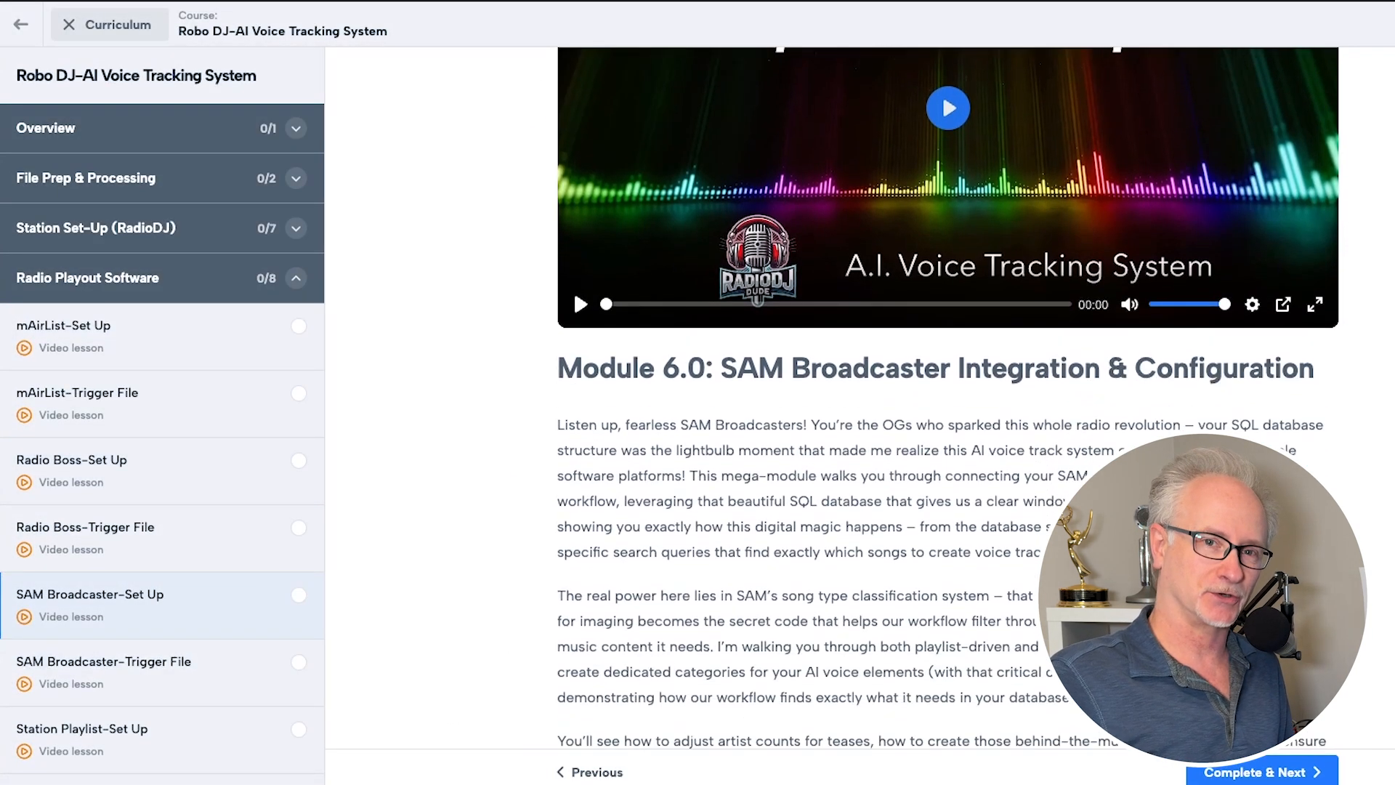